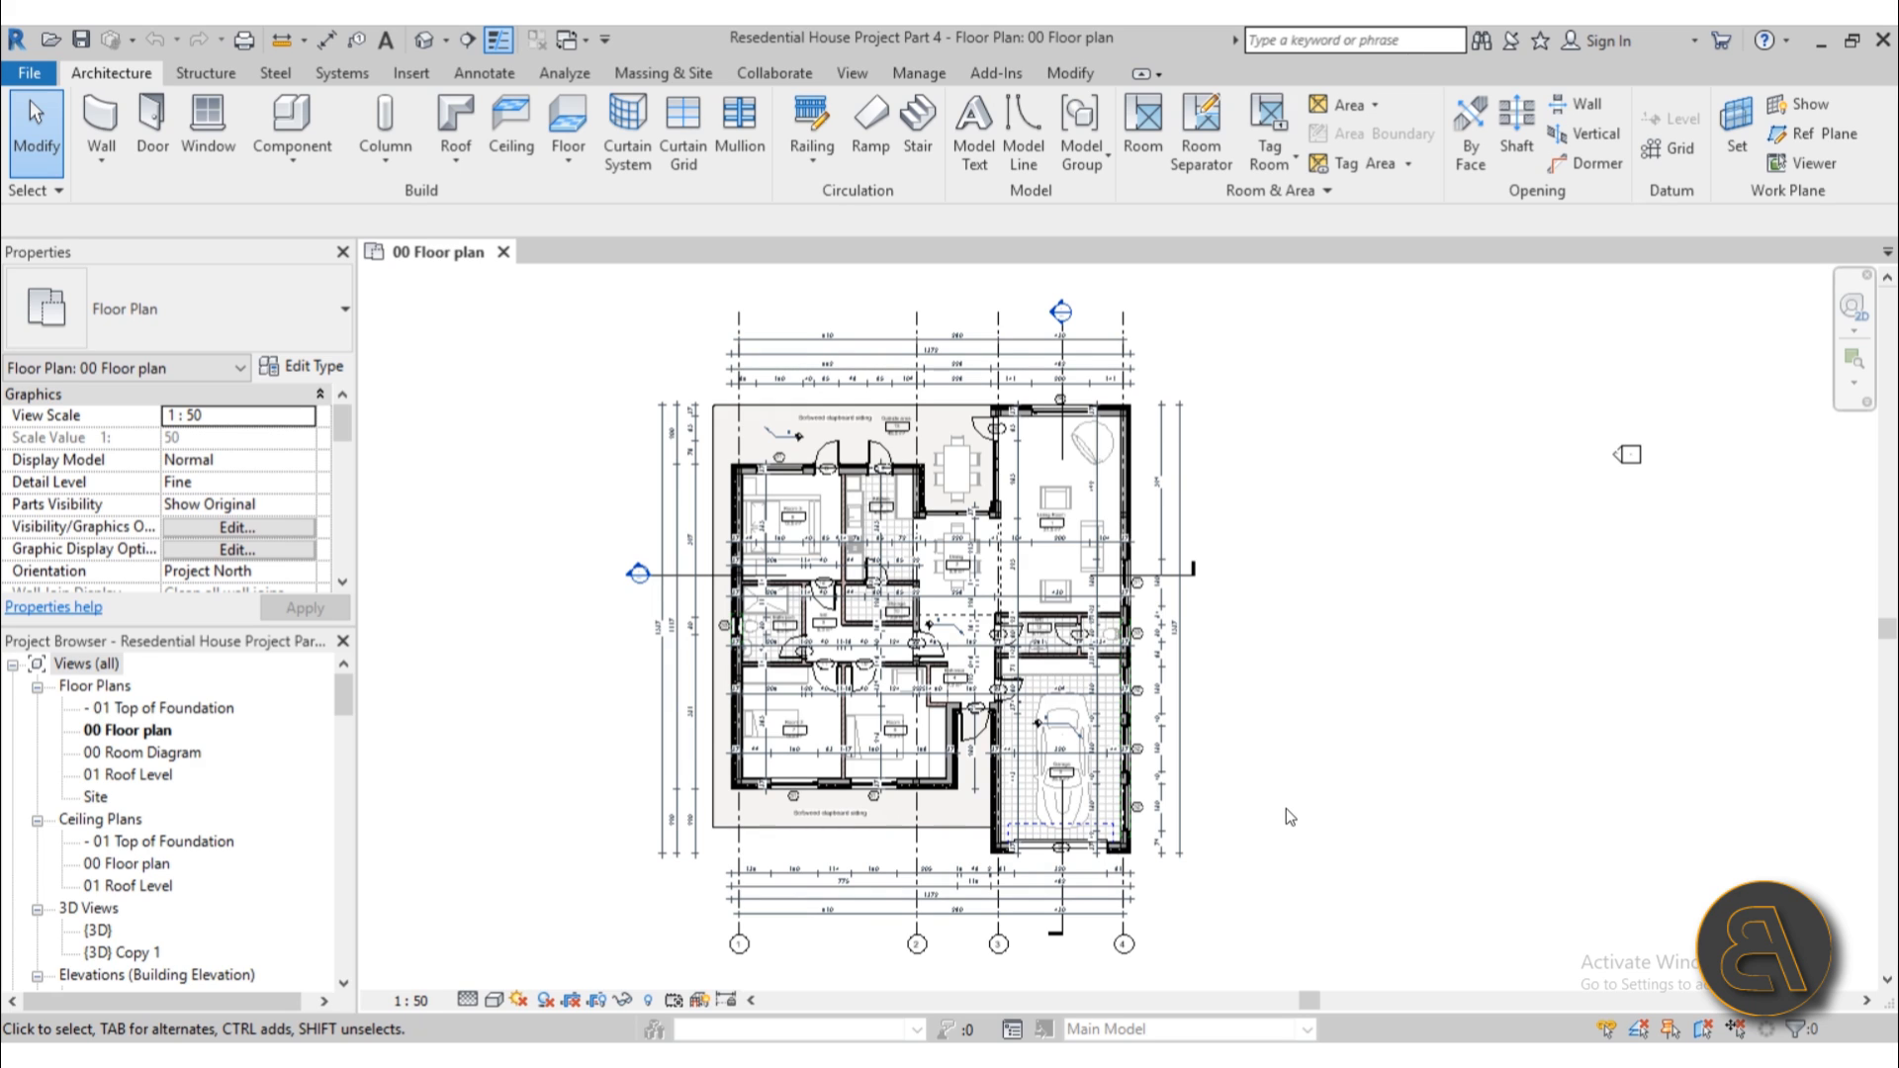
pyautogui.moveTo(1377, 463)
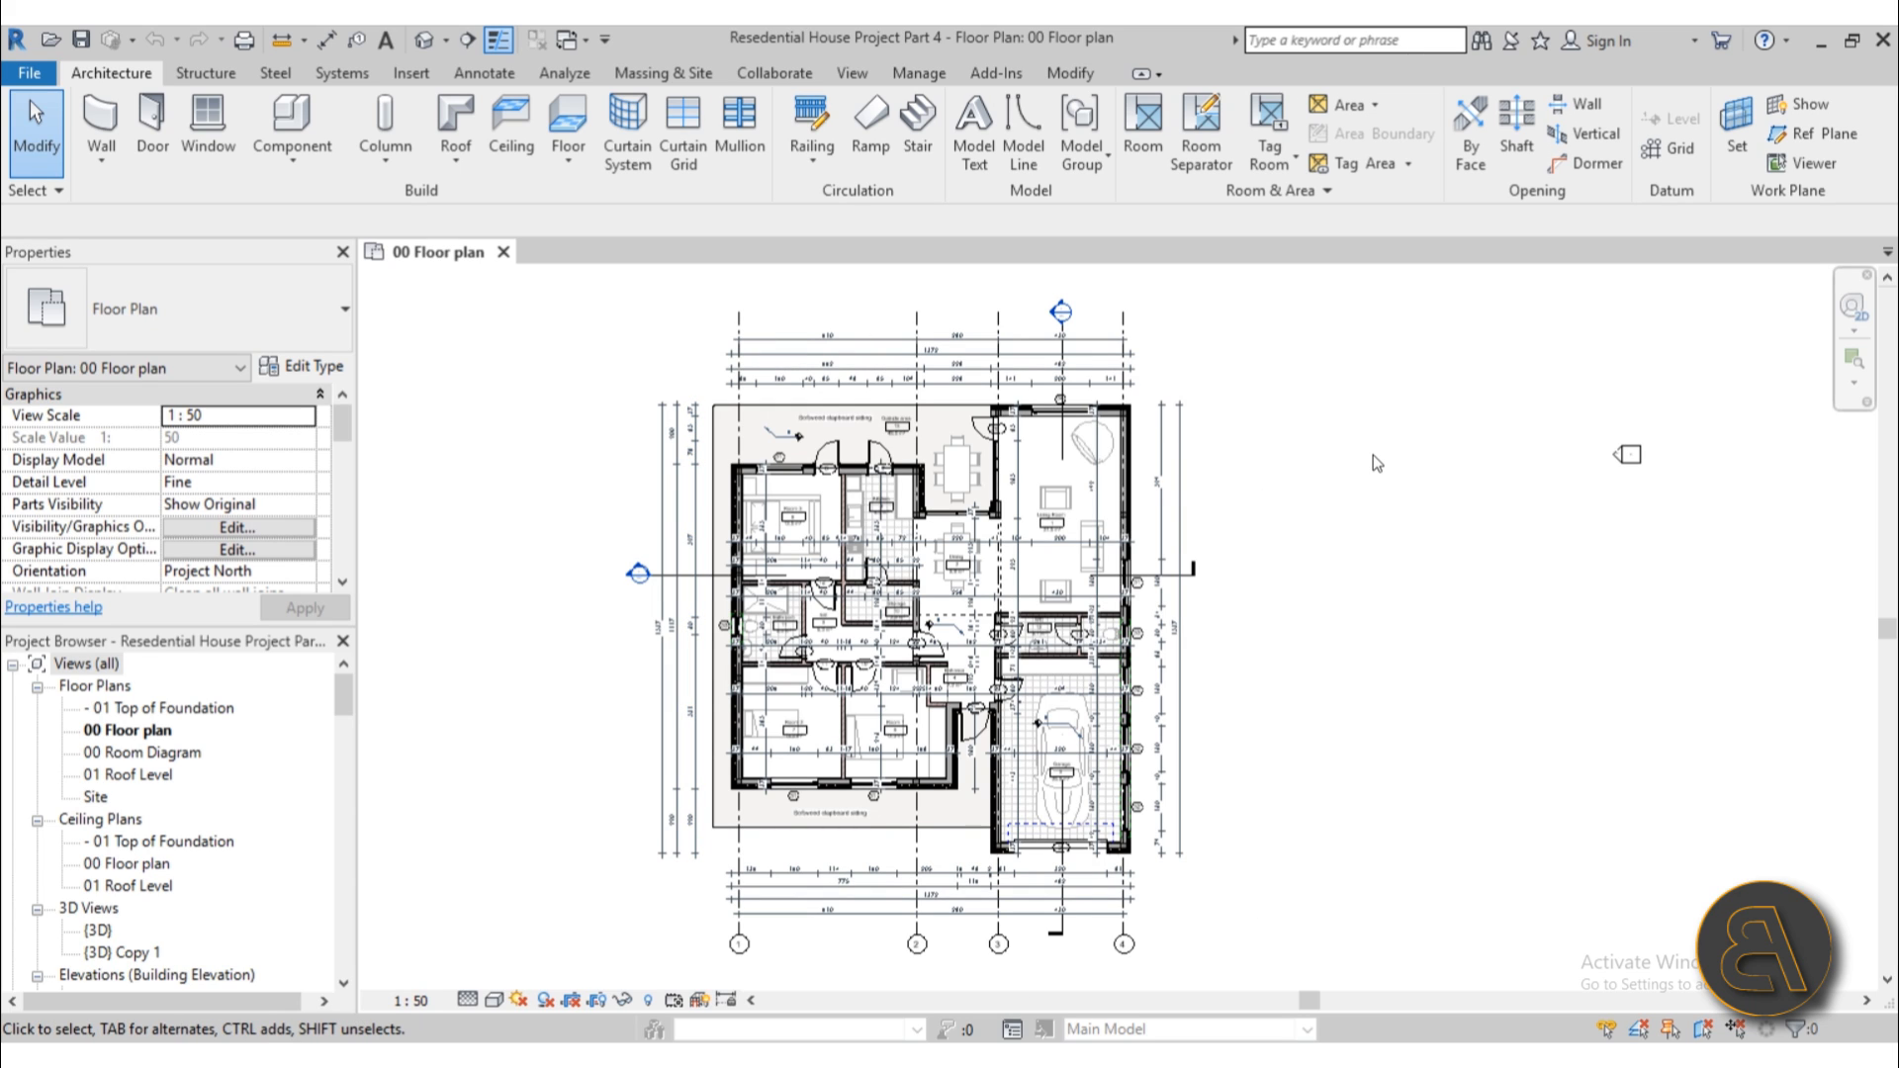
pyautogui.moveTo(1569, 595)
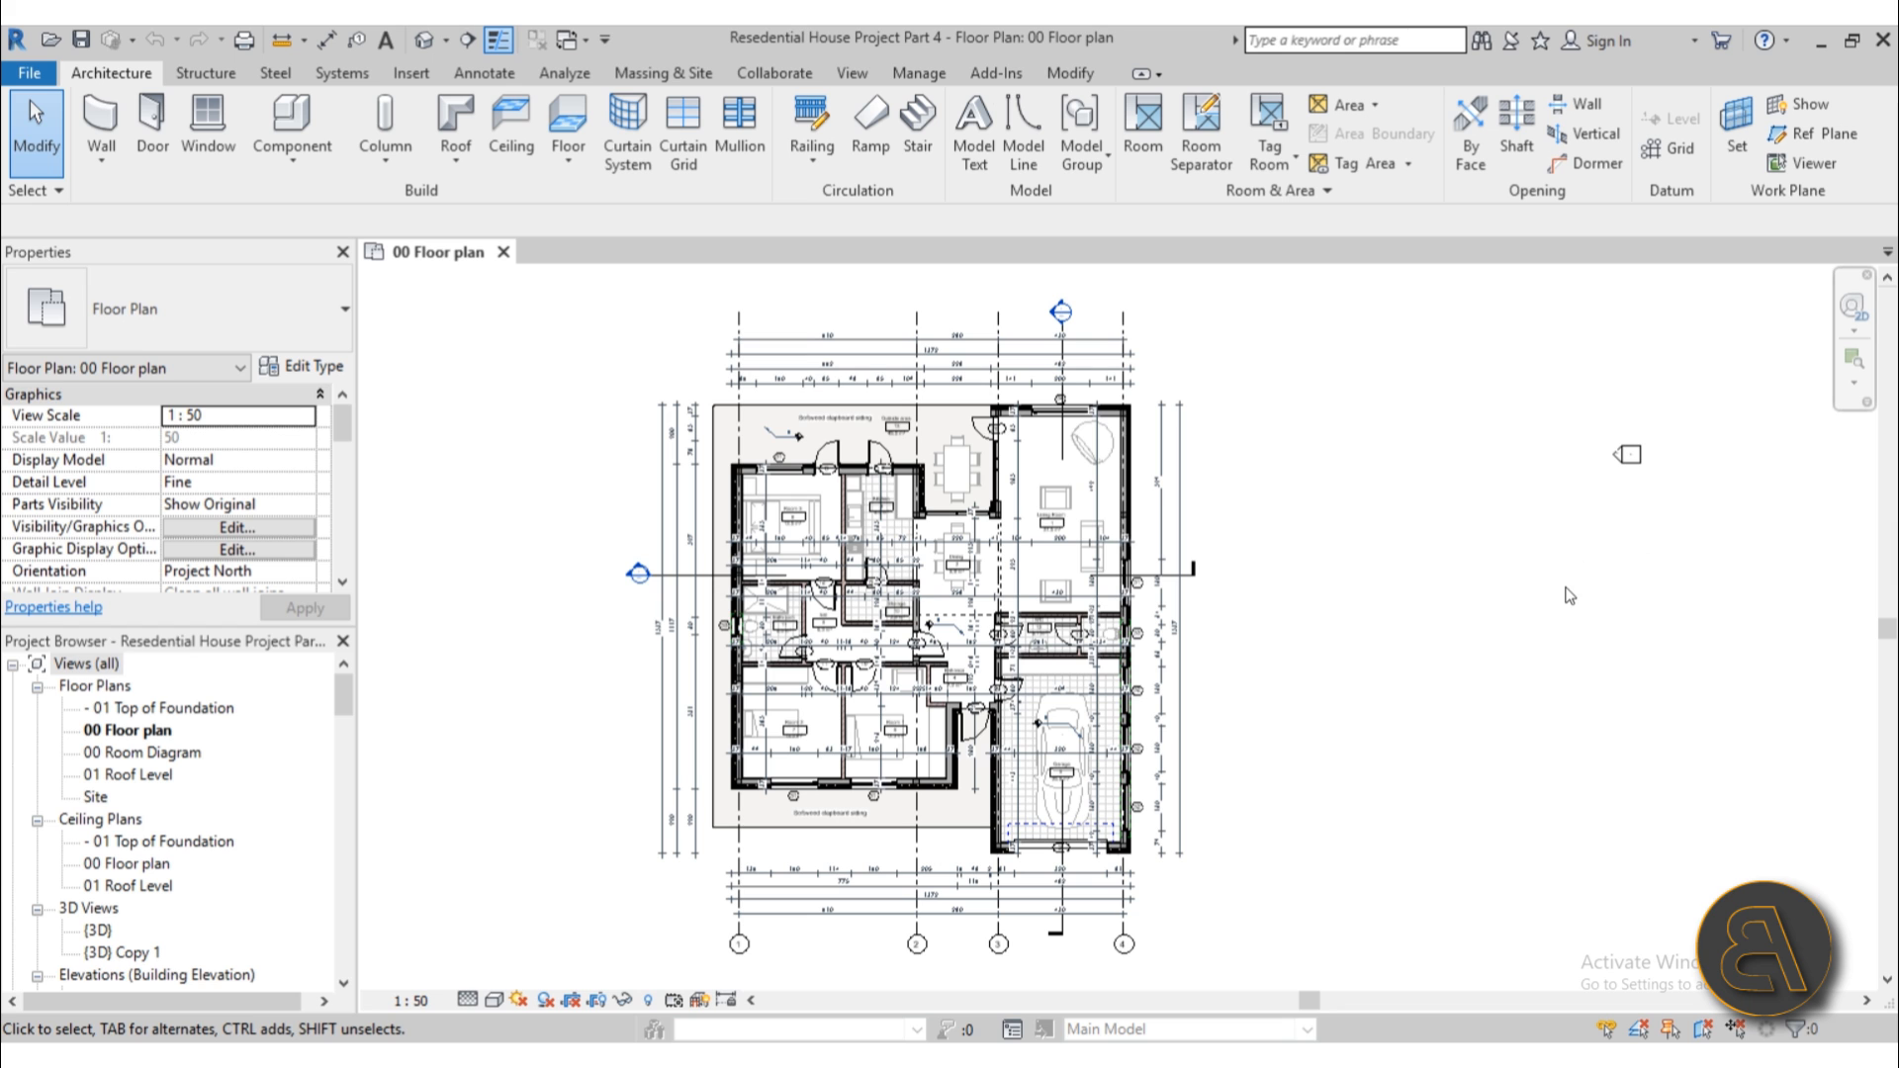
# Step: Open the Section 1 building section from the Project Browser
pyautogui.click(833, 786)
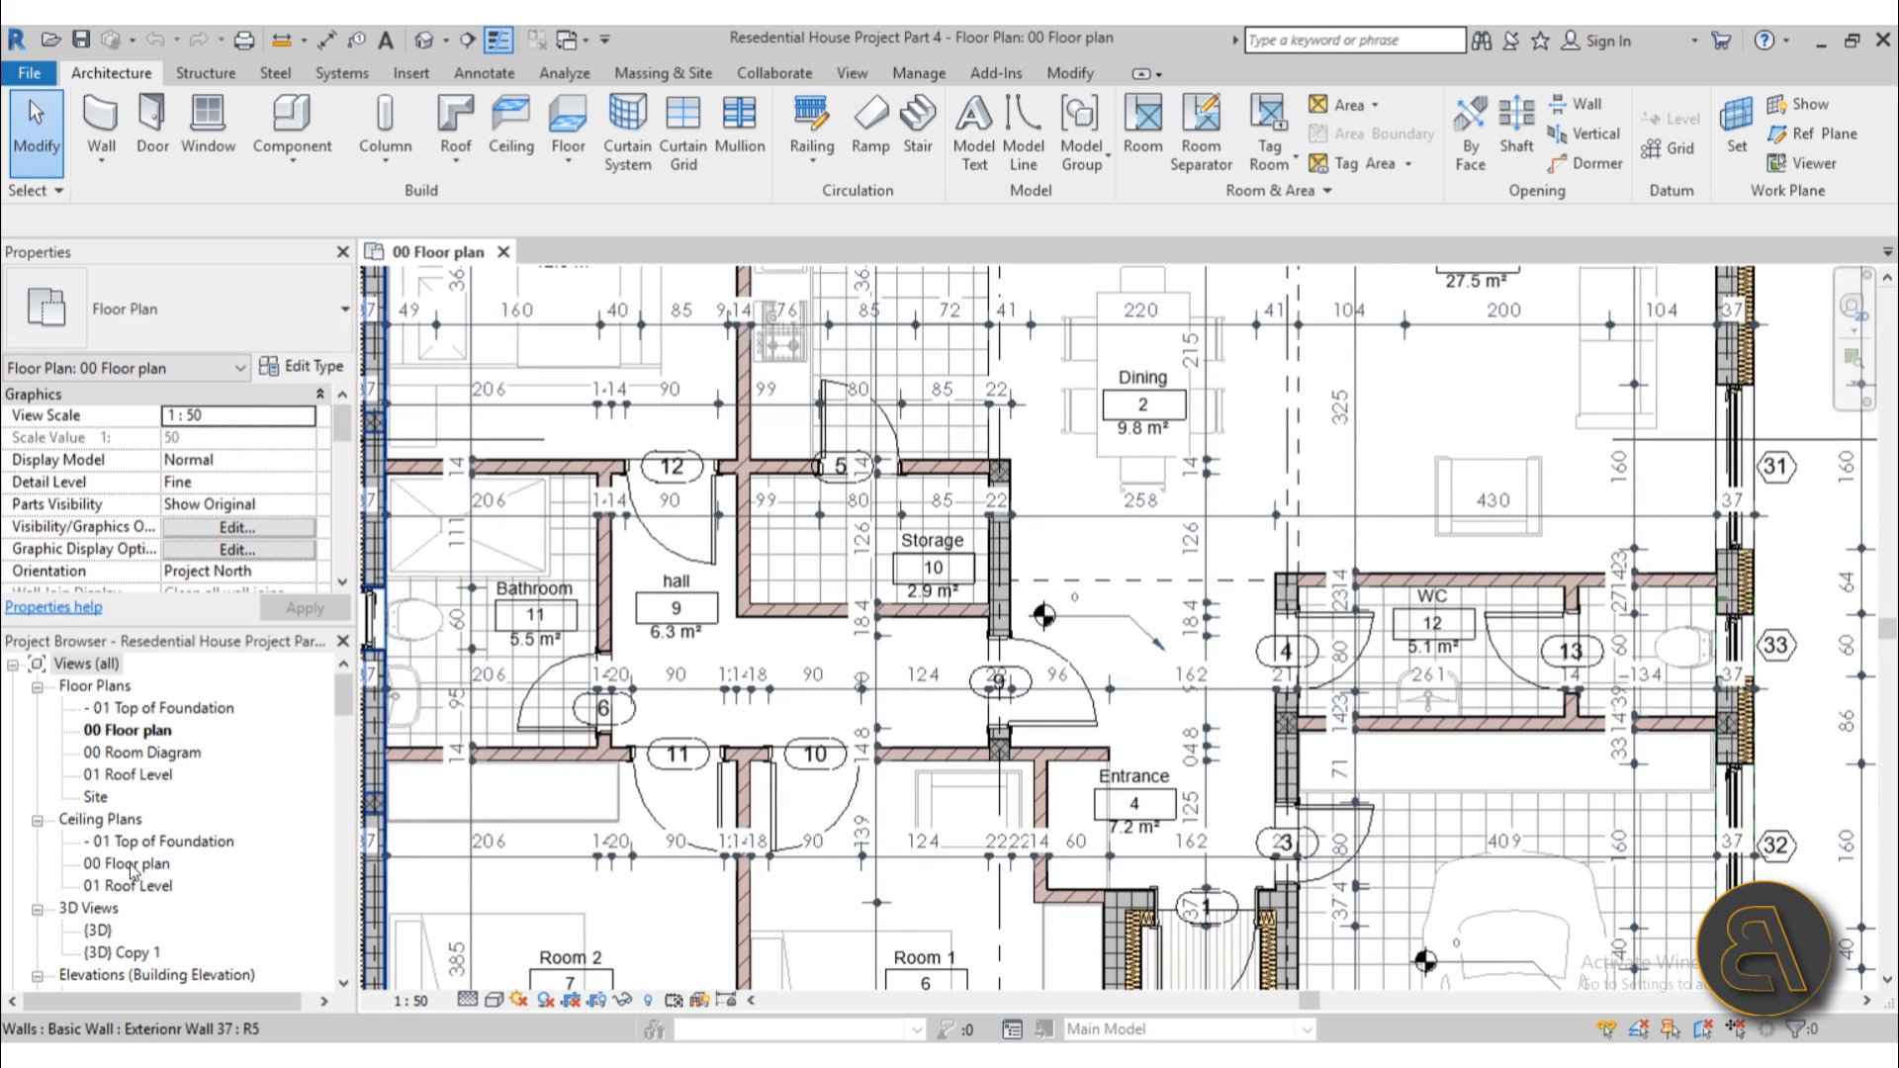
pyautogui.click(111, 885)
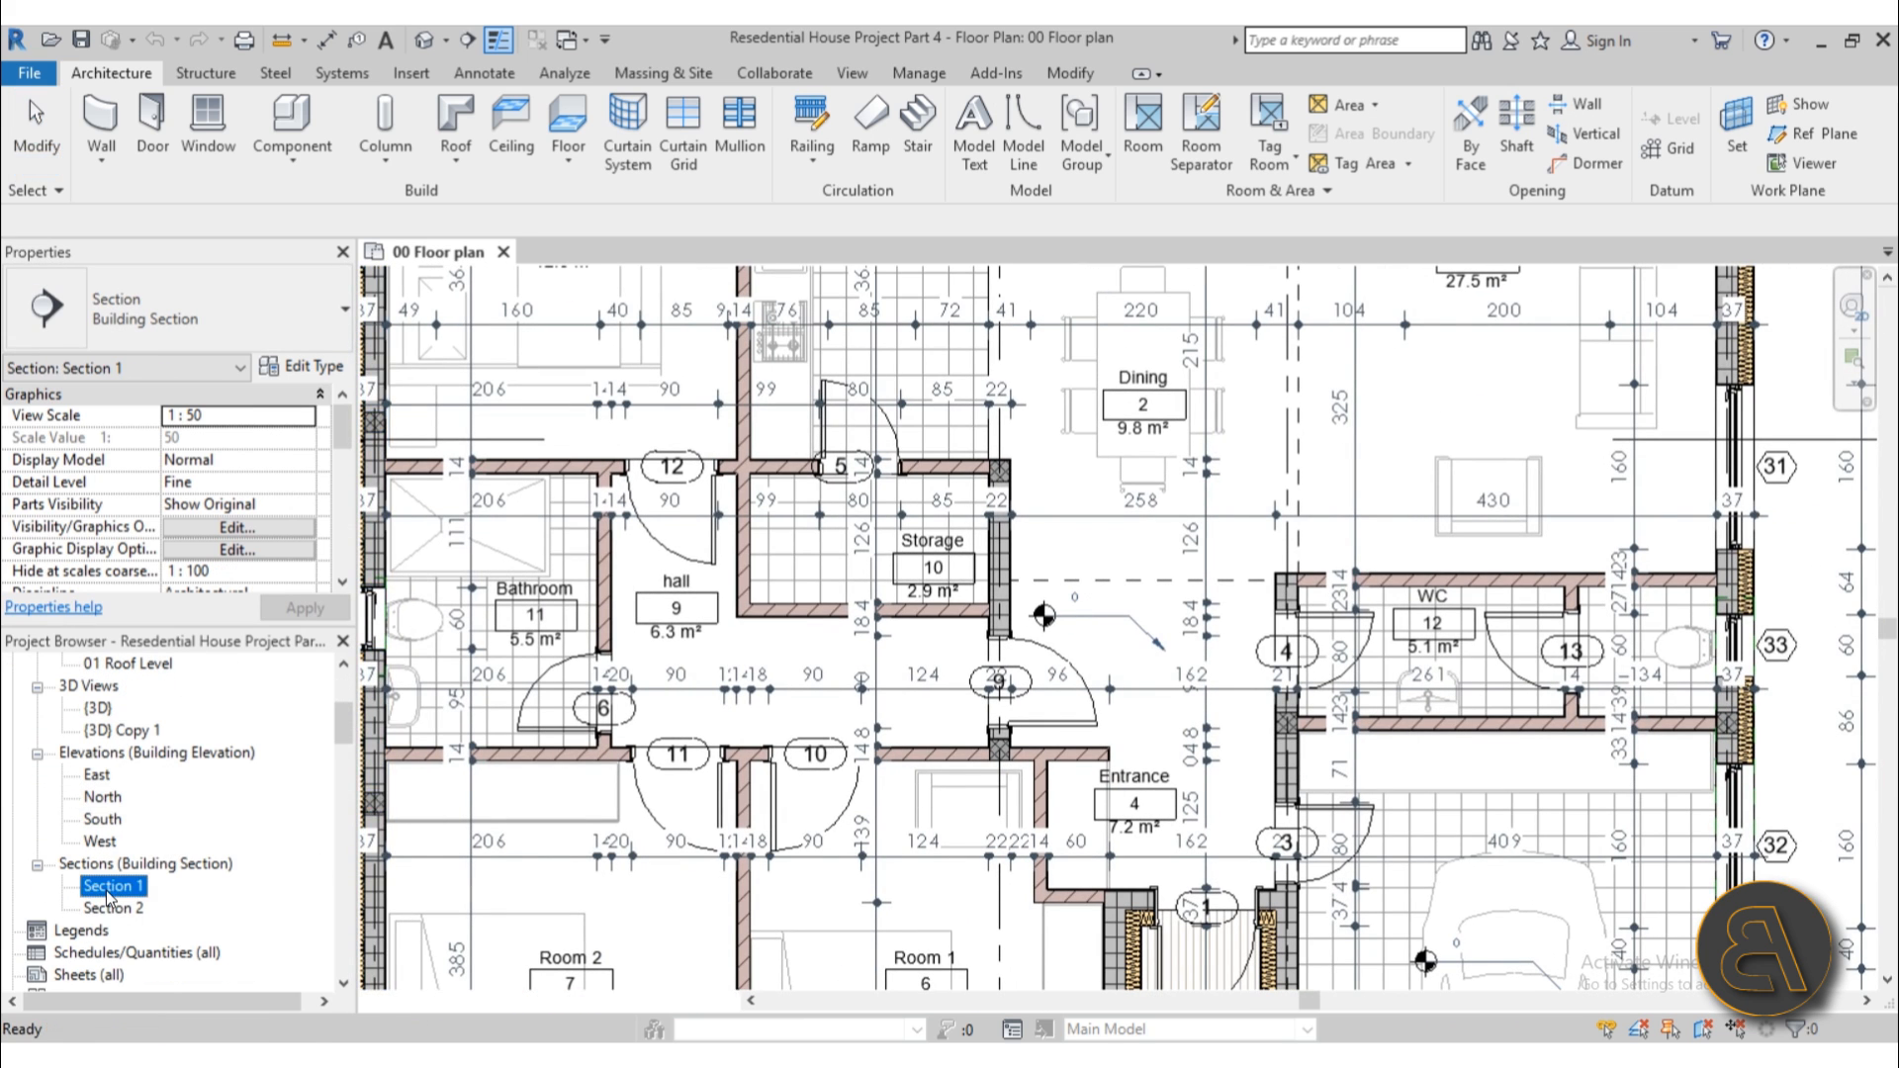
pyautogui.doubleClick(113, 885)
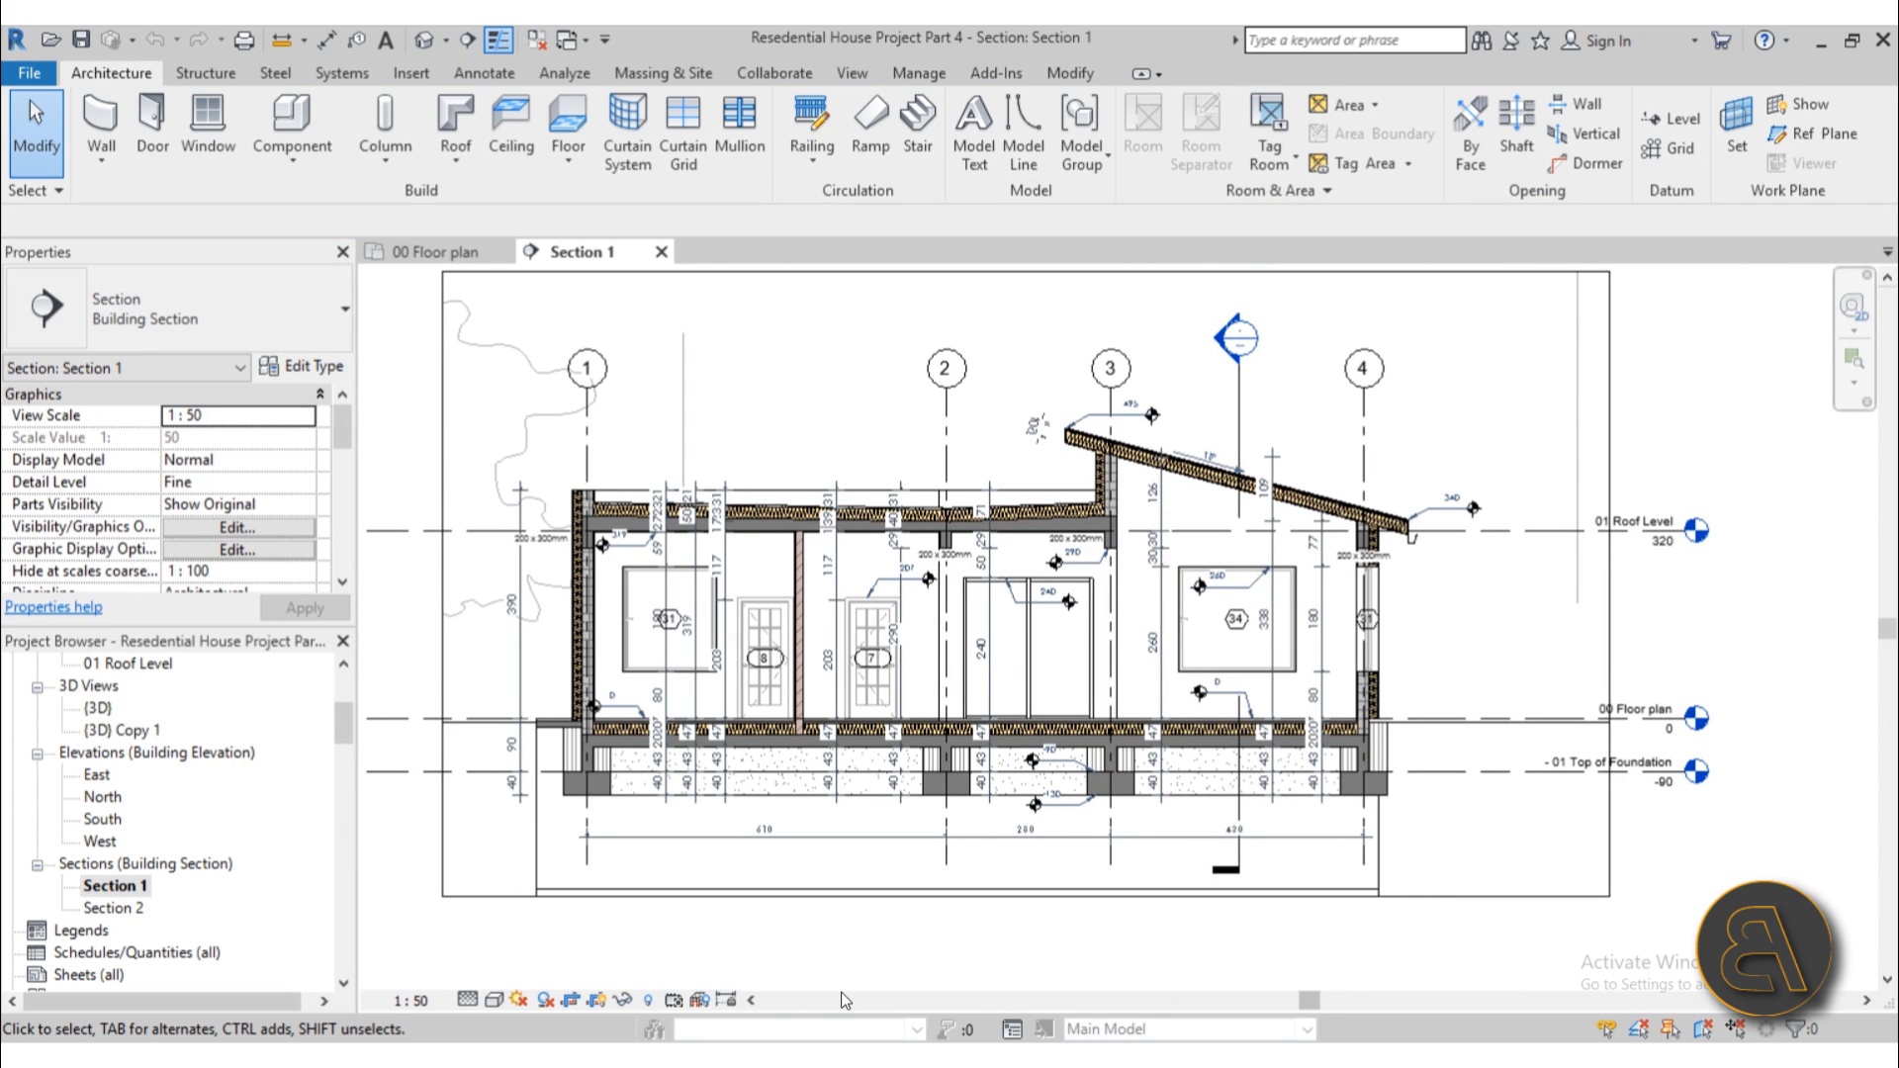
pyautogui.moveTo(835, 998)
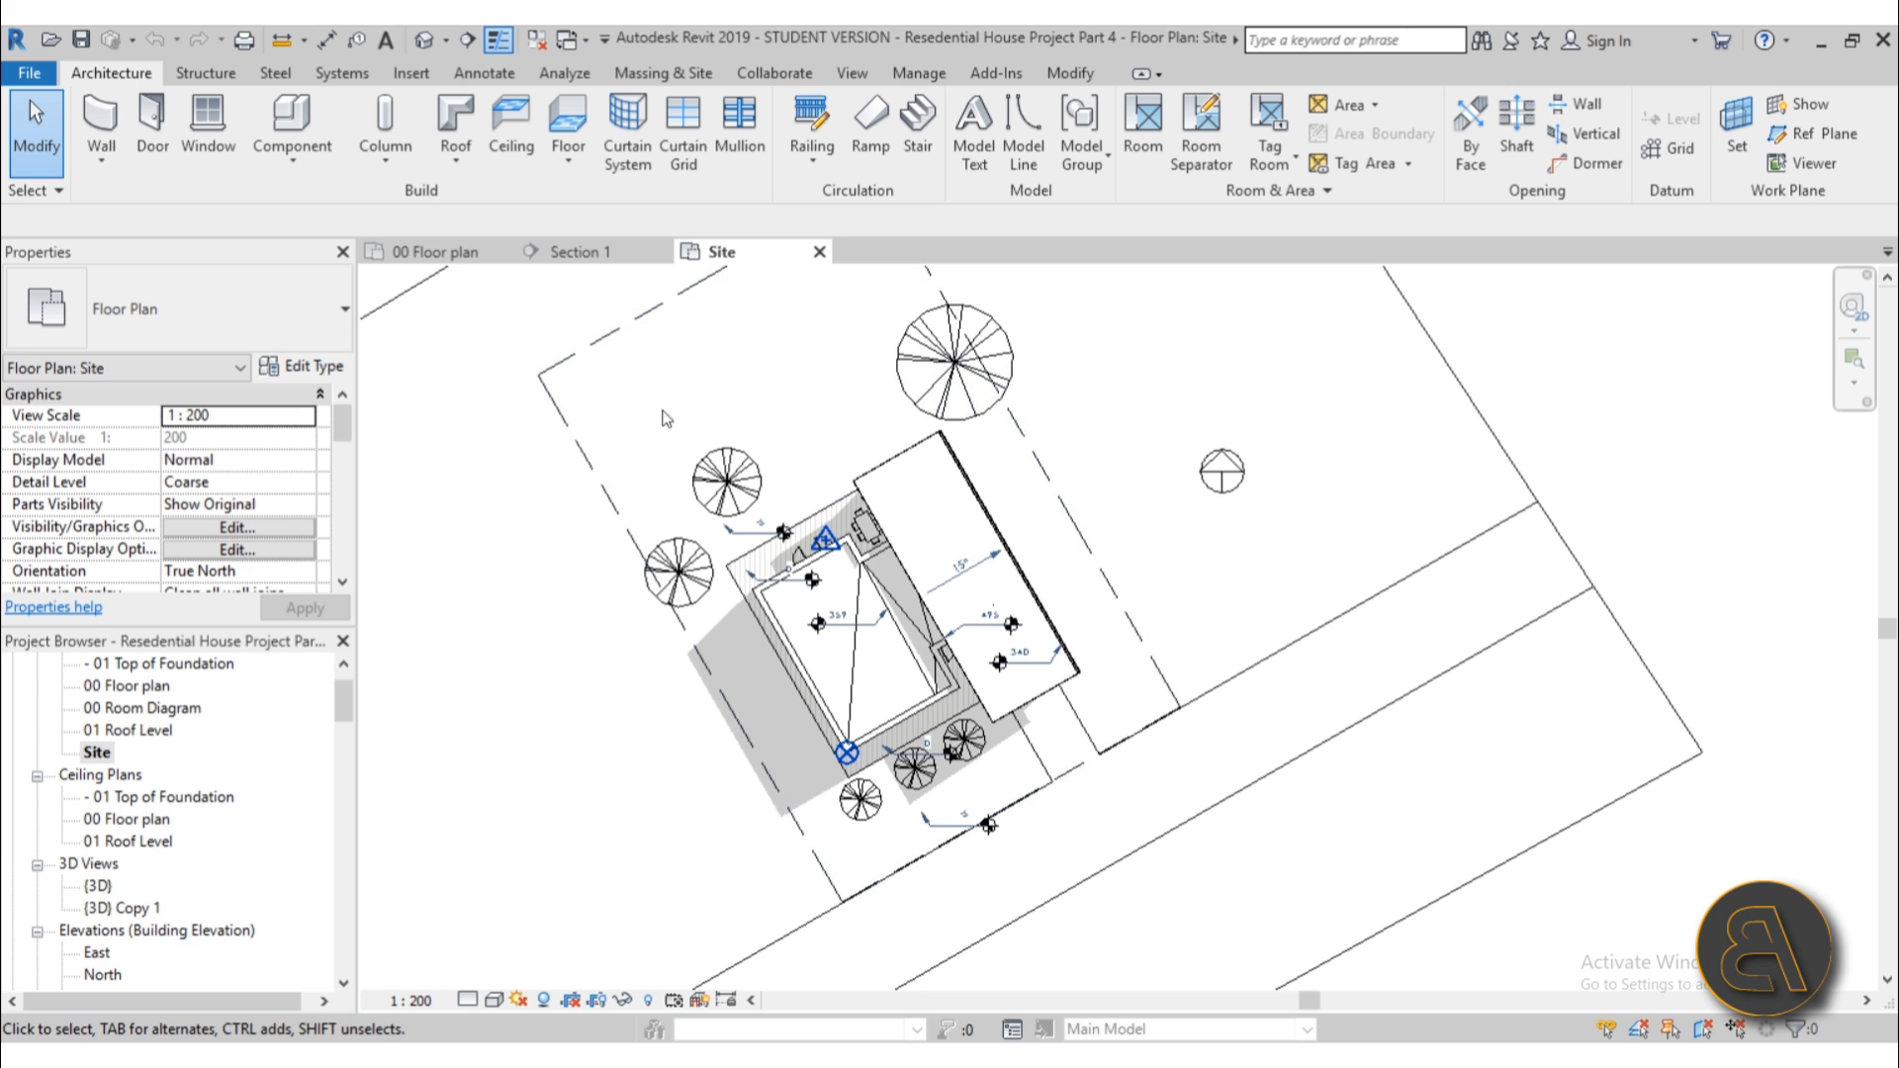
pyautogui.moveTo(606, 605)
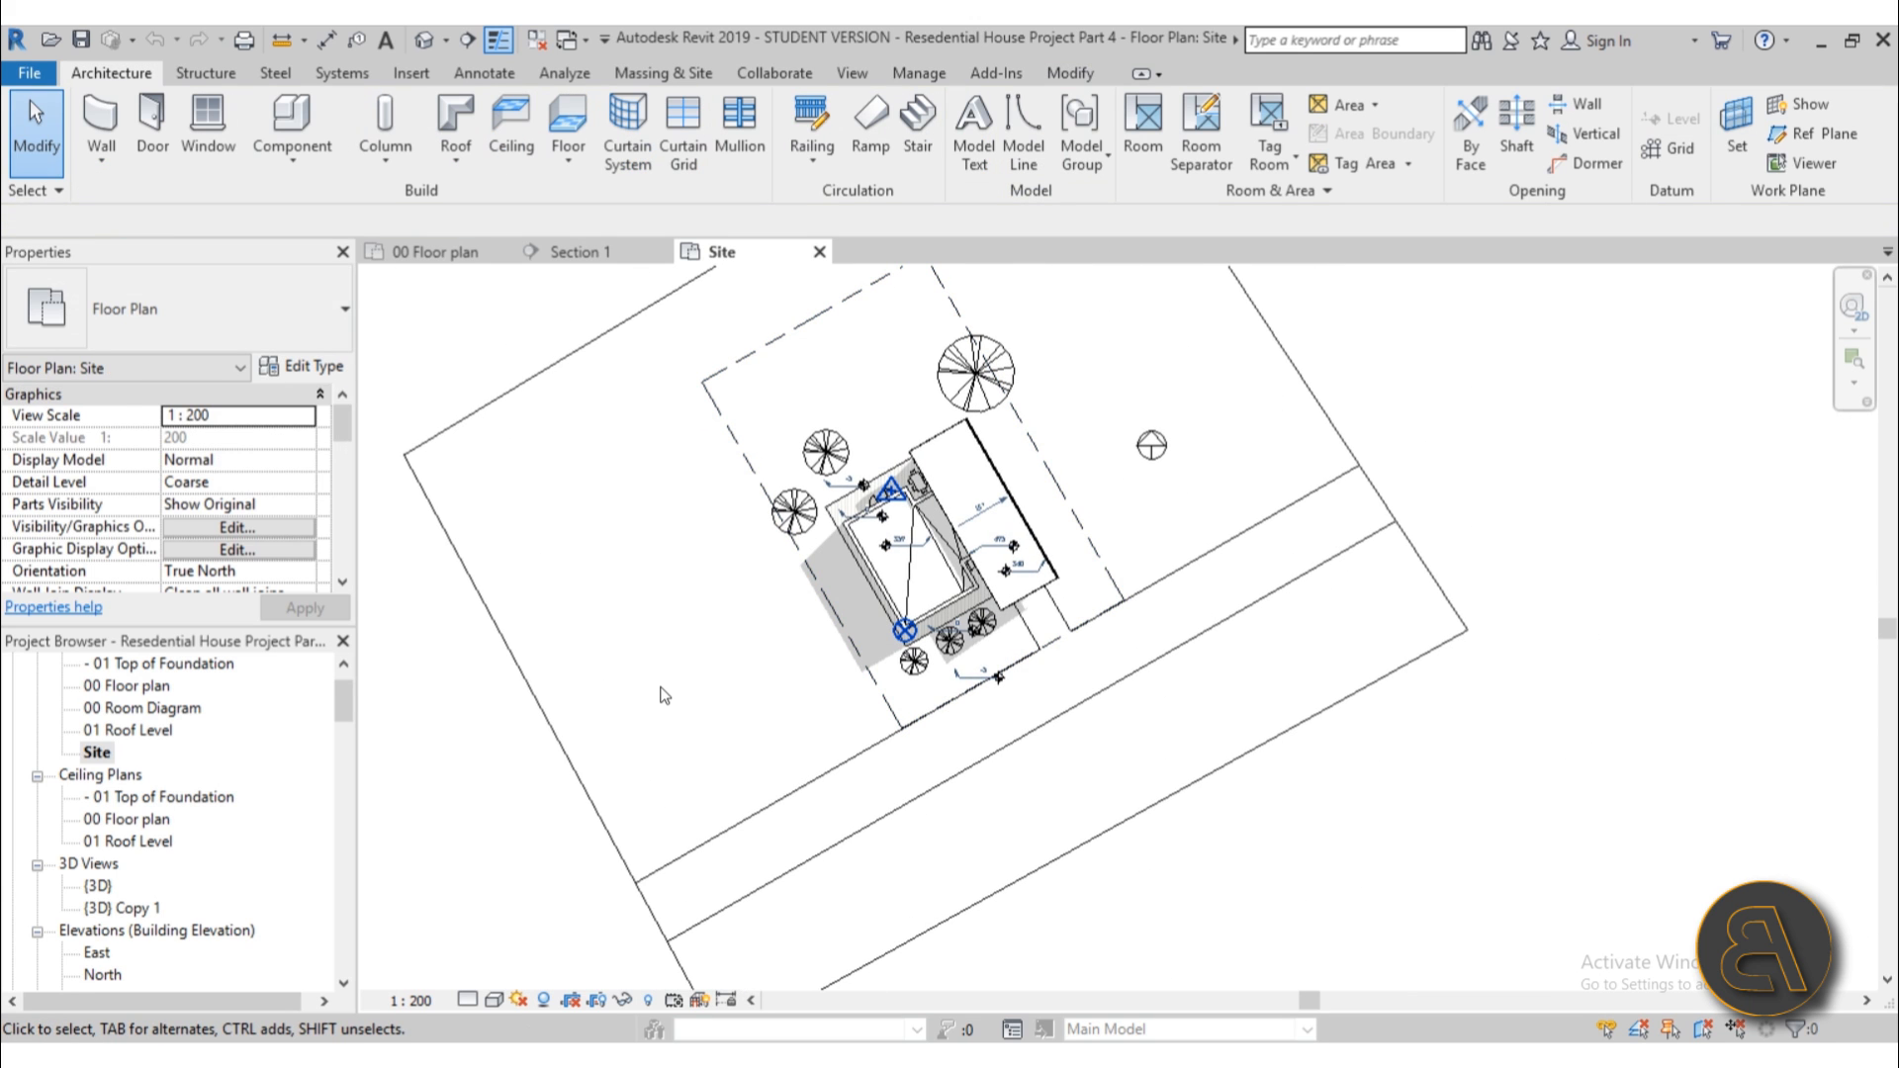
pyautogui.moveTo(728, 673)
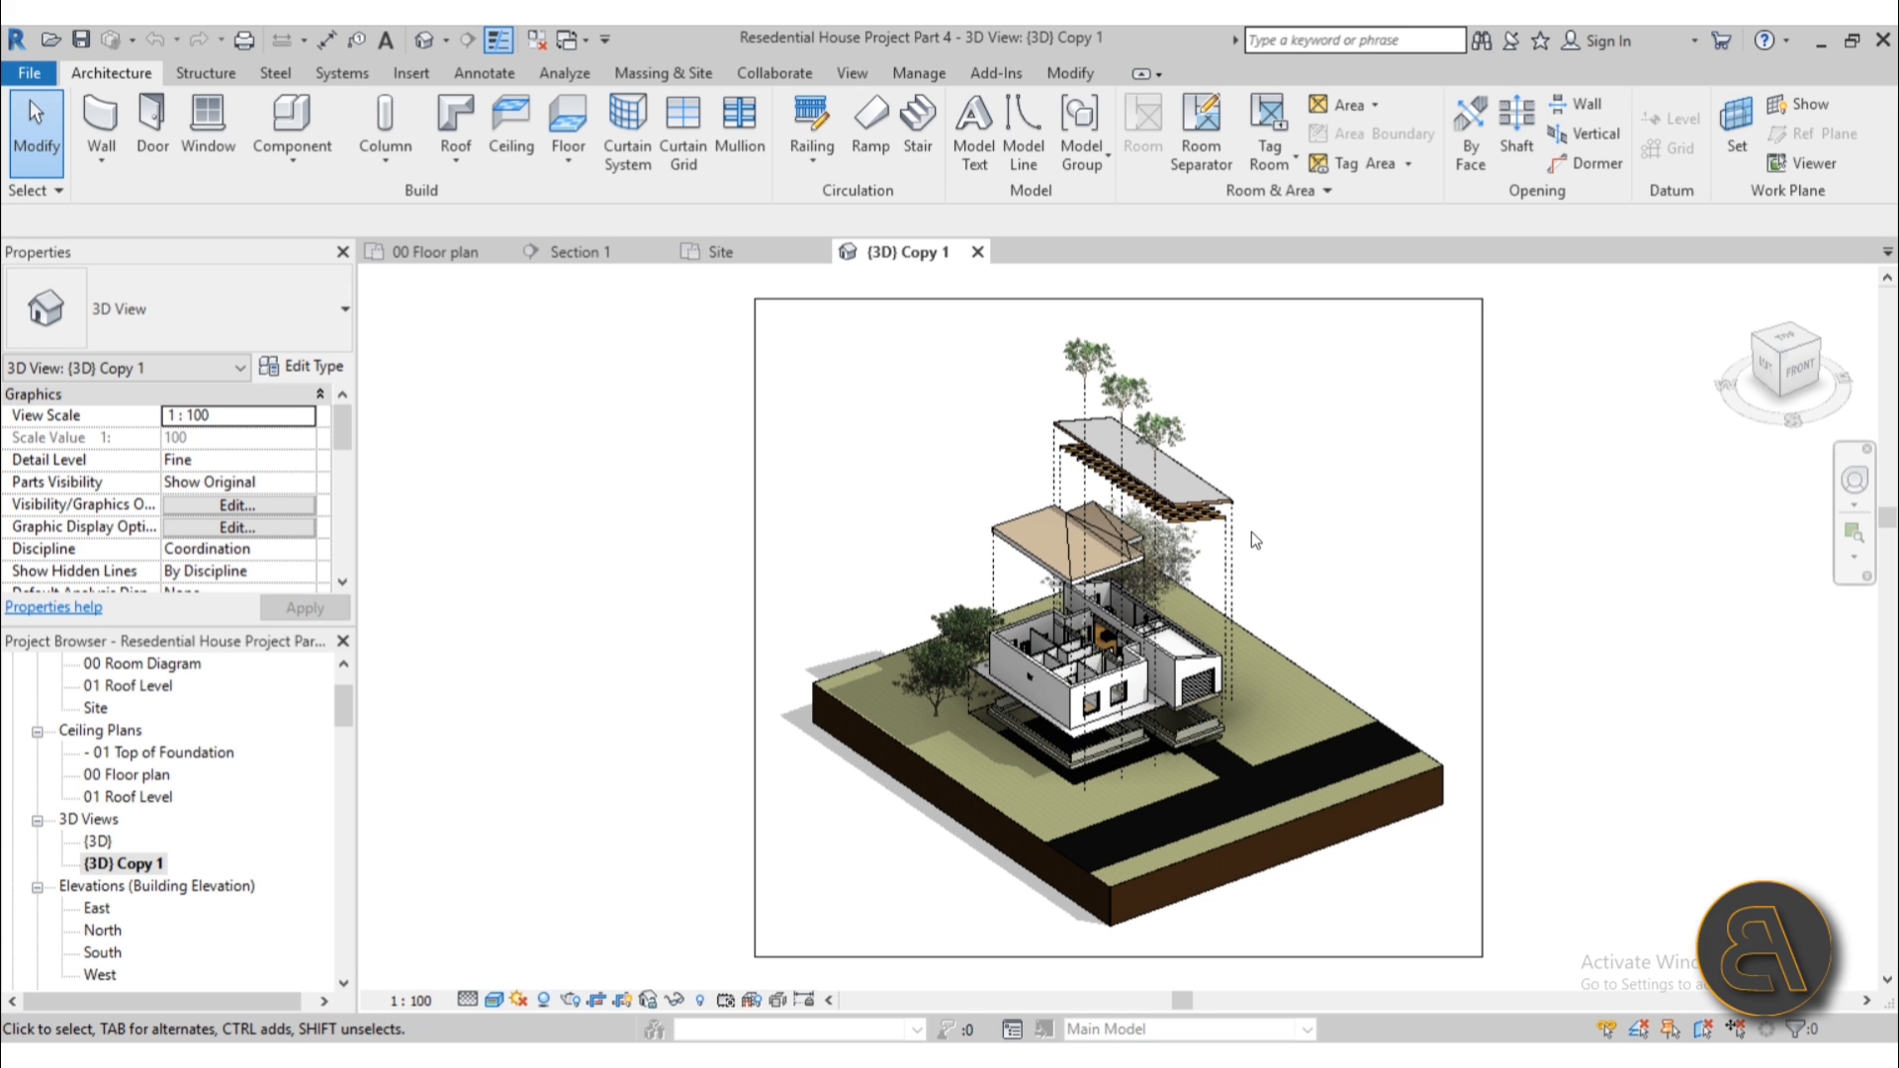
# Step: Inspect the terrain, roof displacement path and lifted tree set in {3D} Copy 1
pyautogui.click(1115, 454)
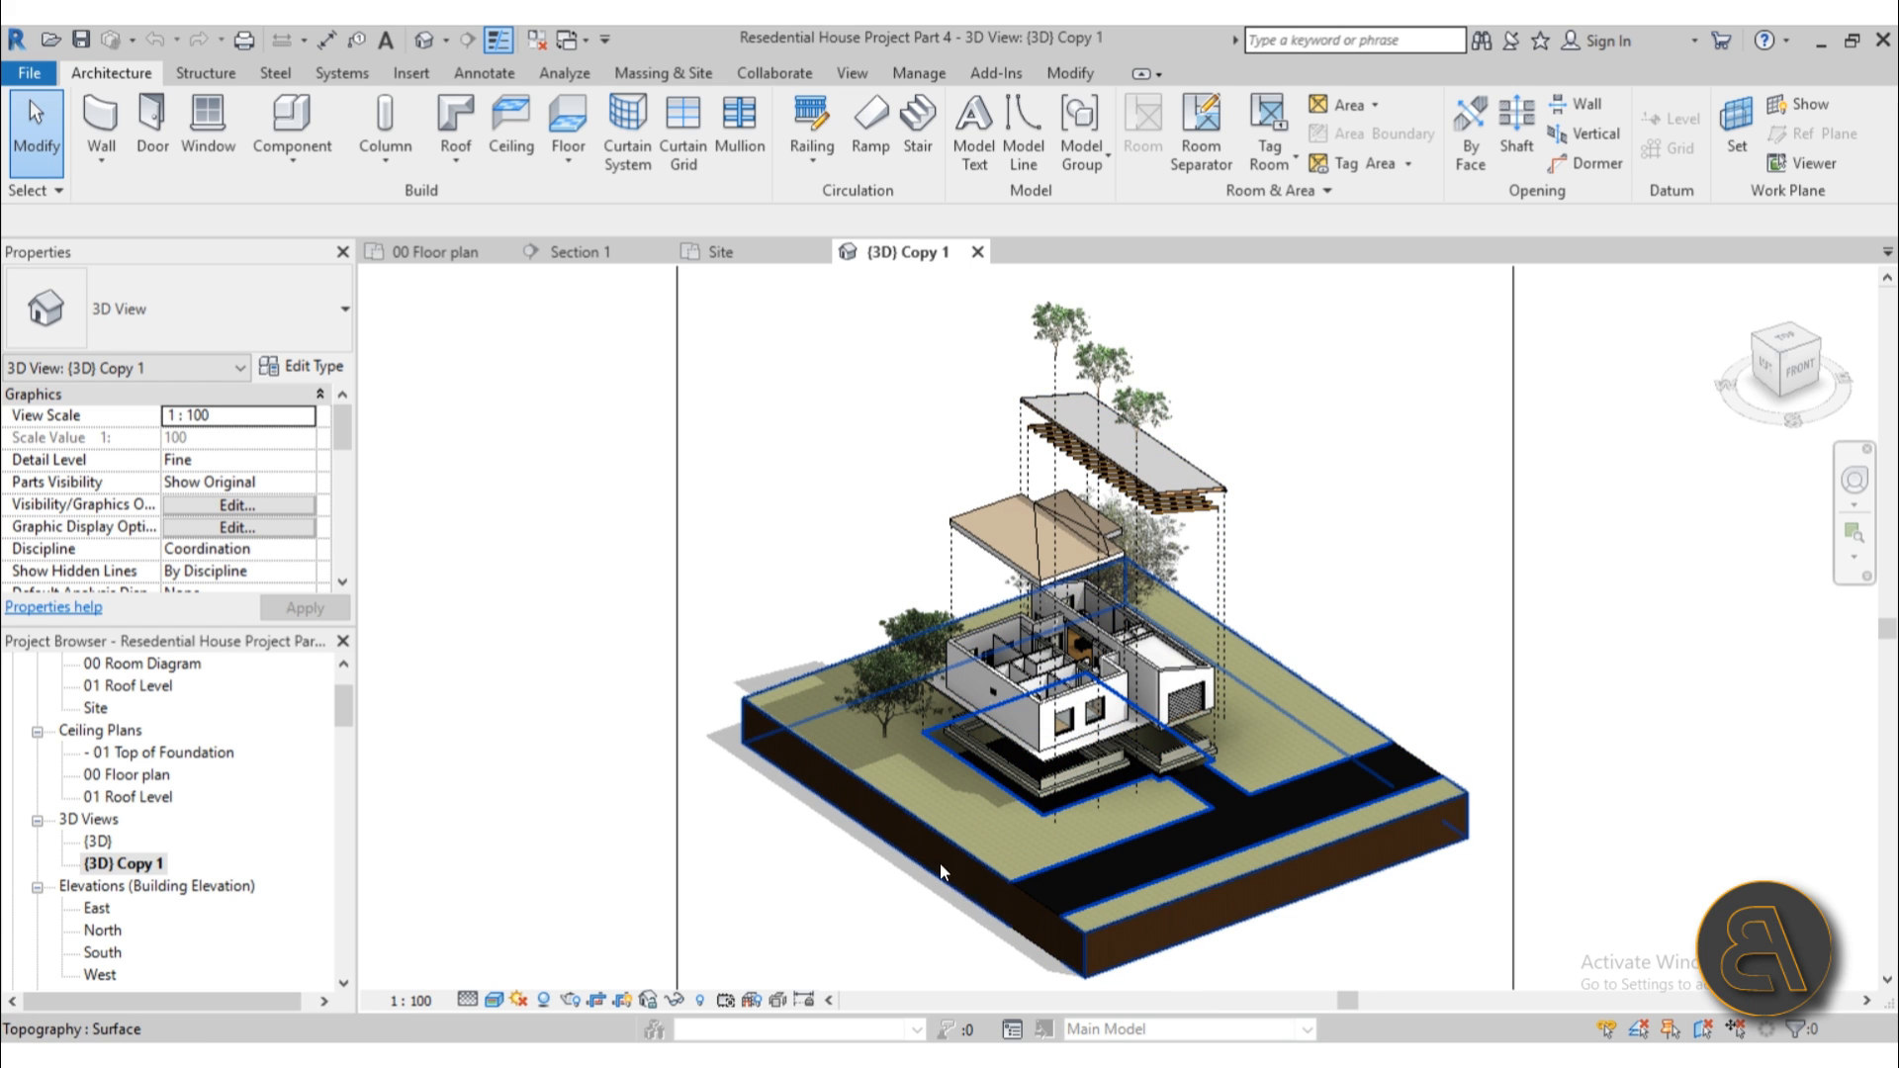
pyautogui.click(956, 784)
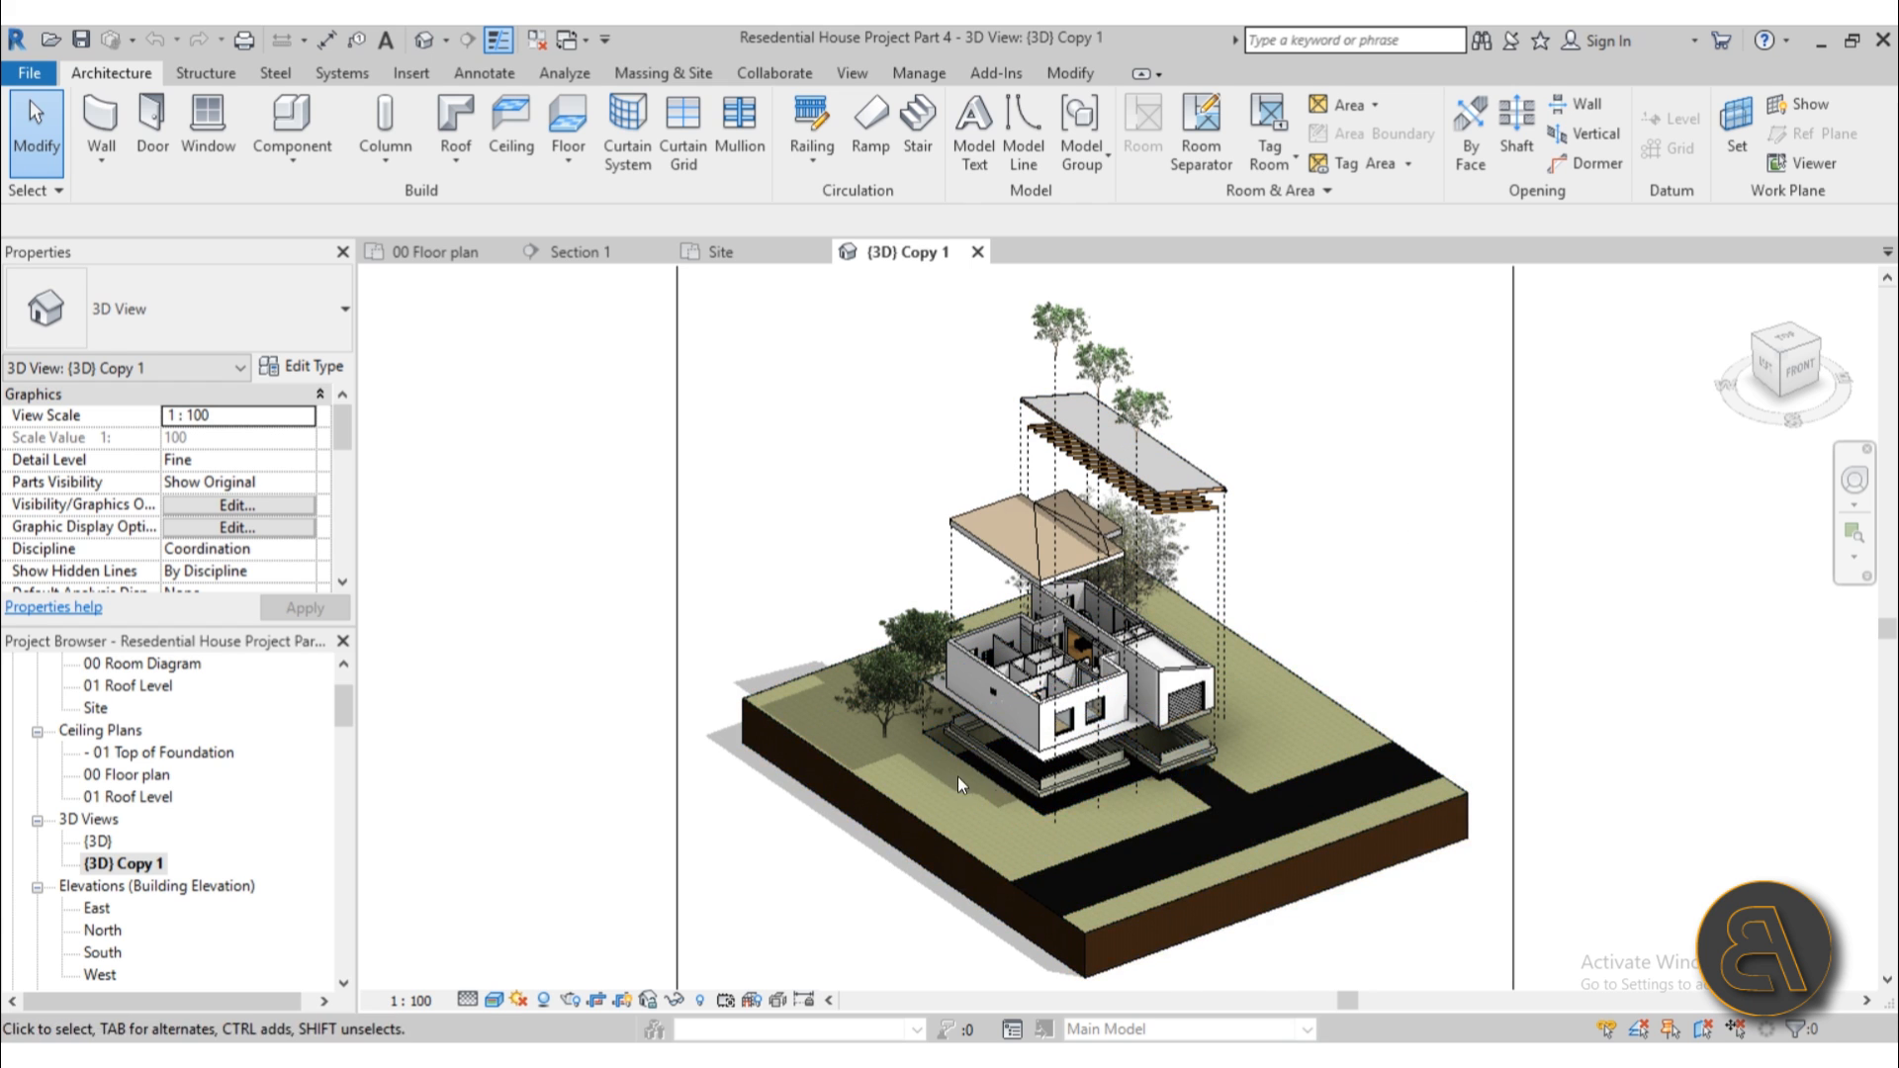
pyautogui.click(1072, 745)
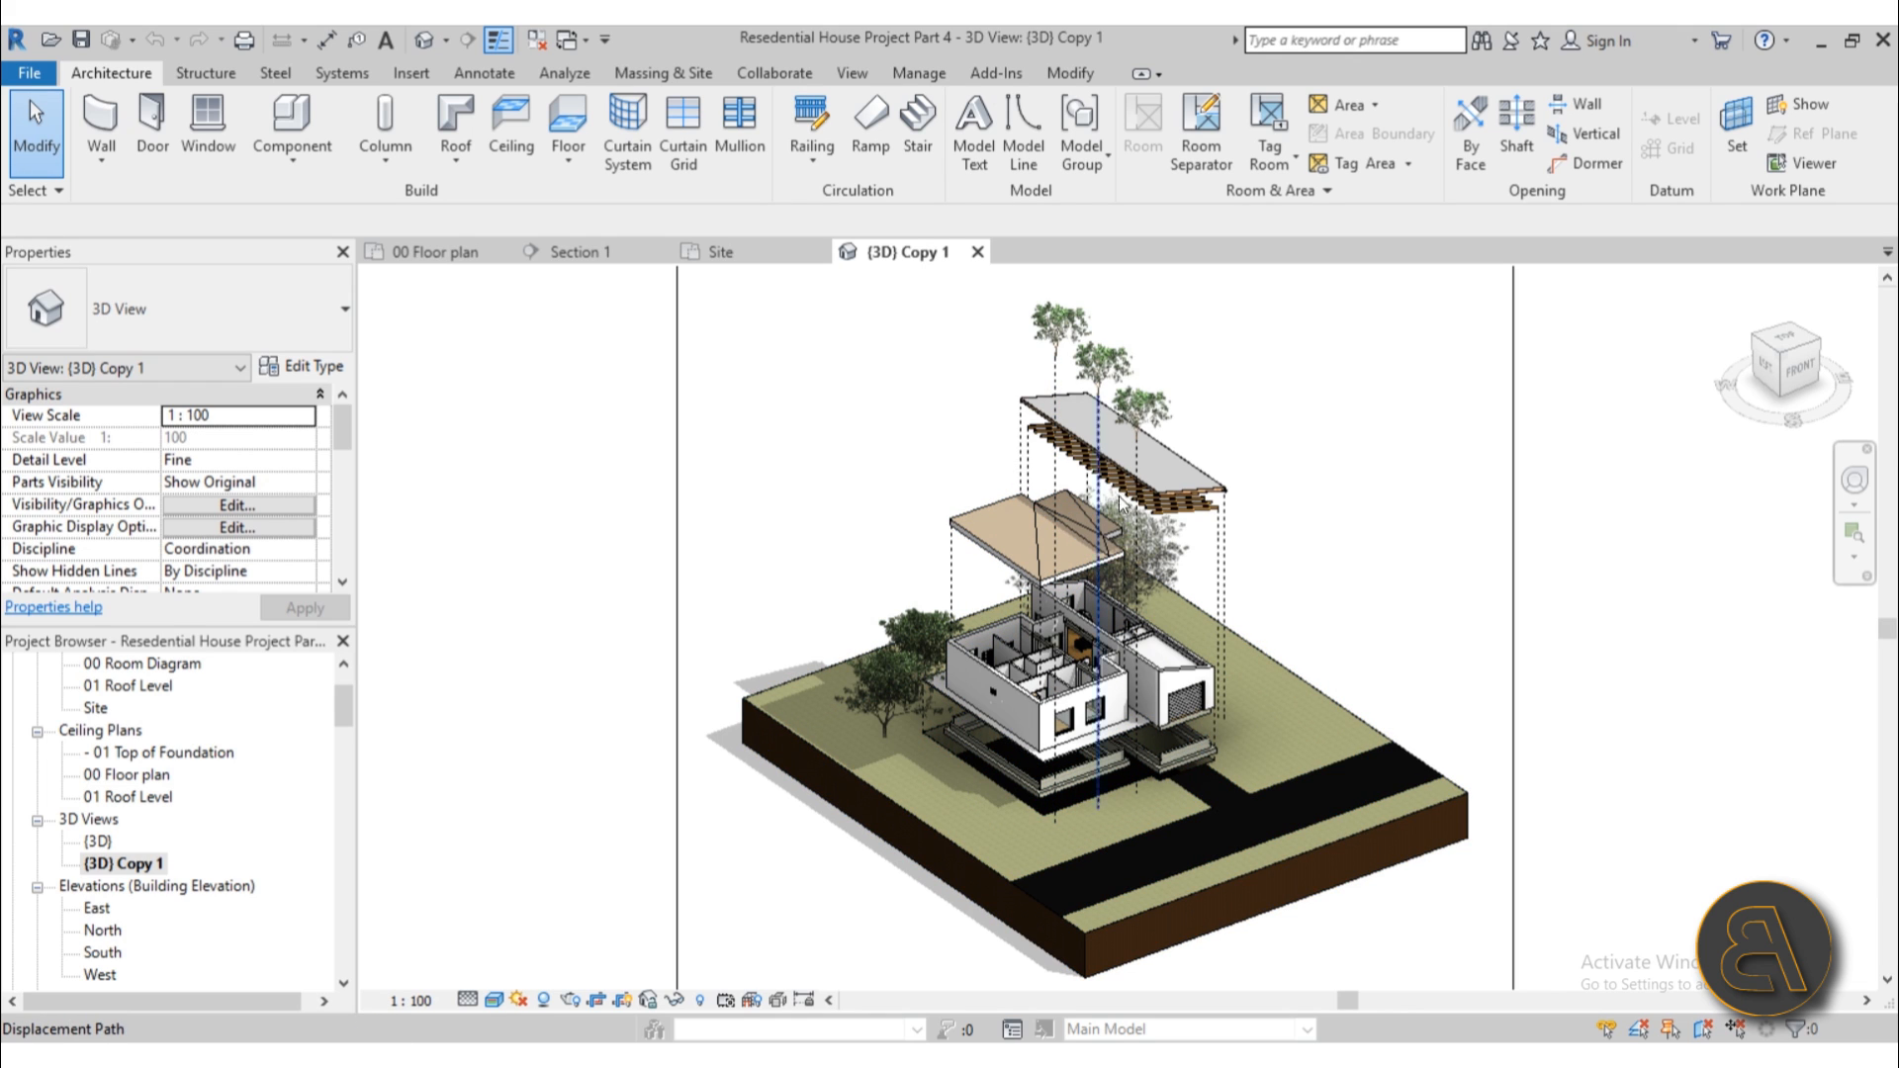
pyautogui.moveTo(1120, 460)
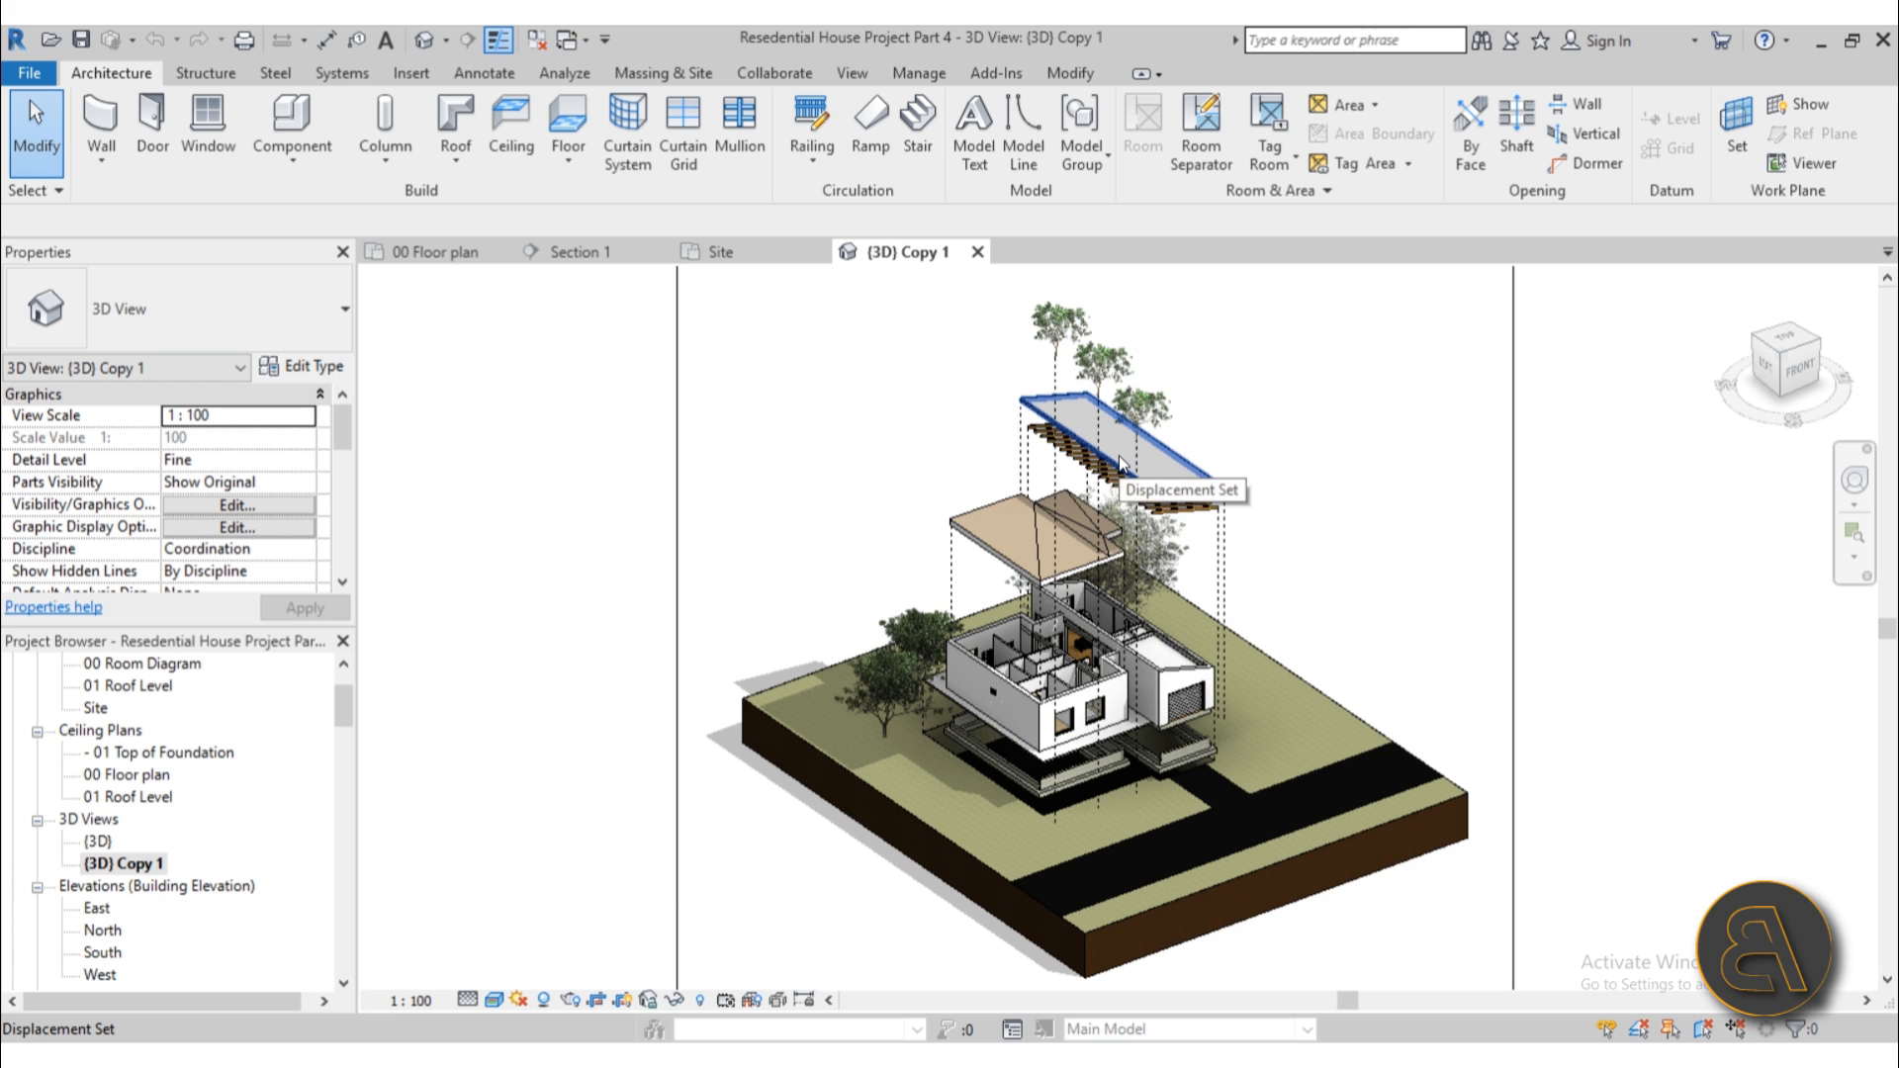
pyautogui.click(1114, 835)
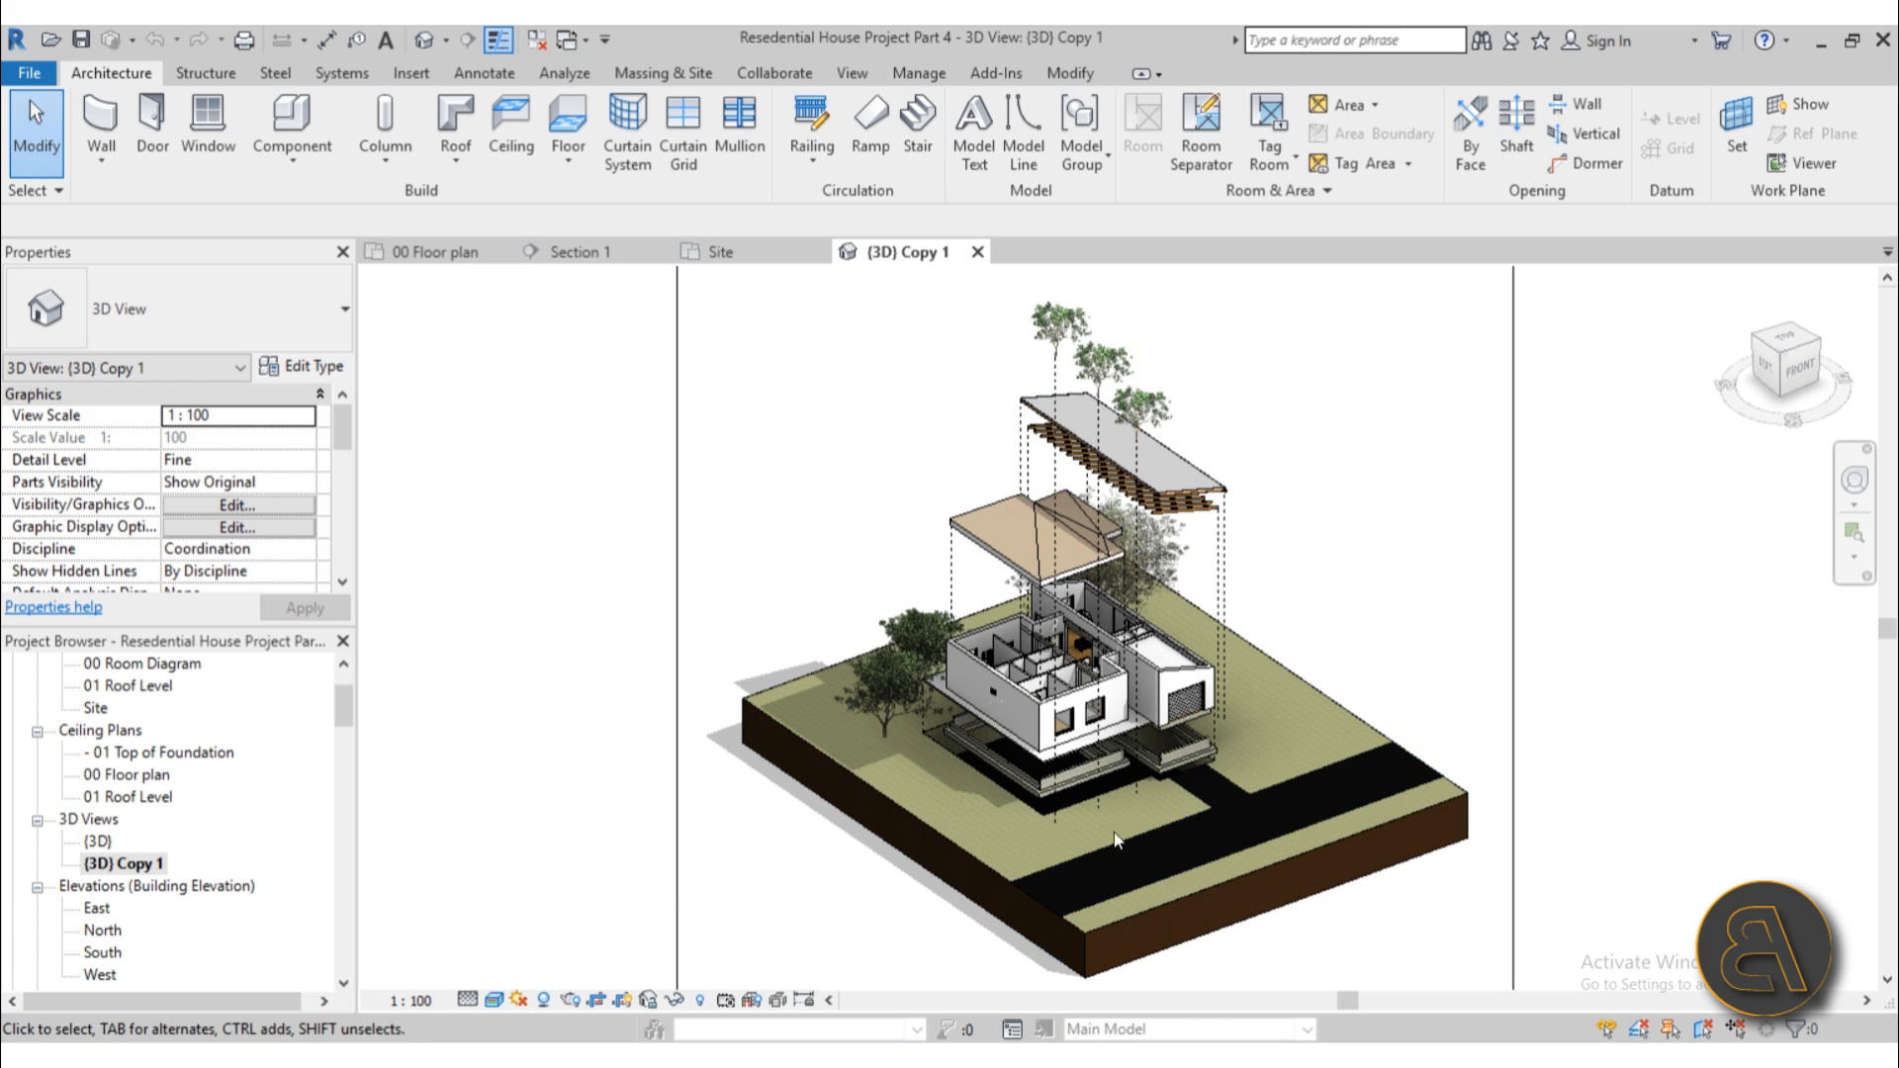
pyautogui.moveTo(1181, 365)
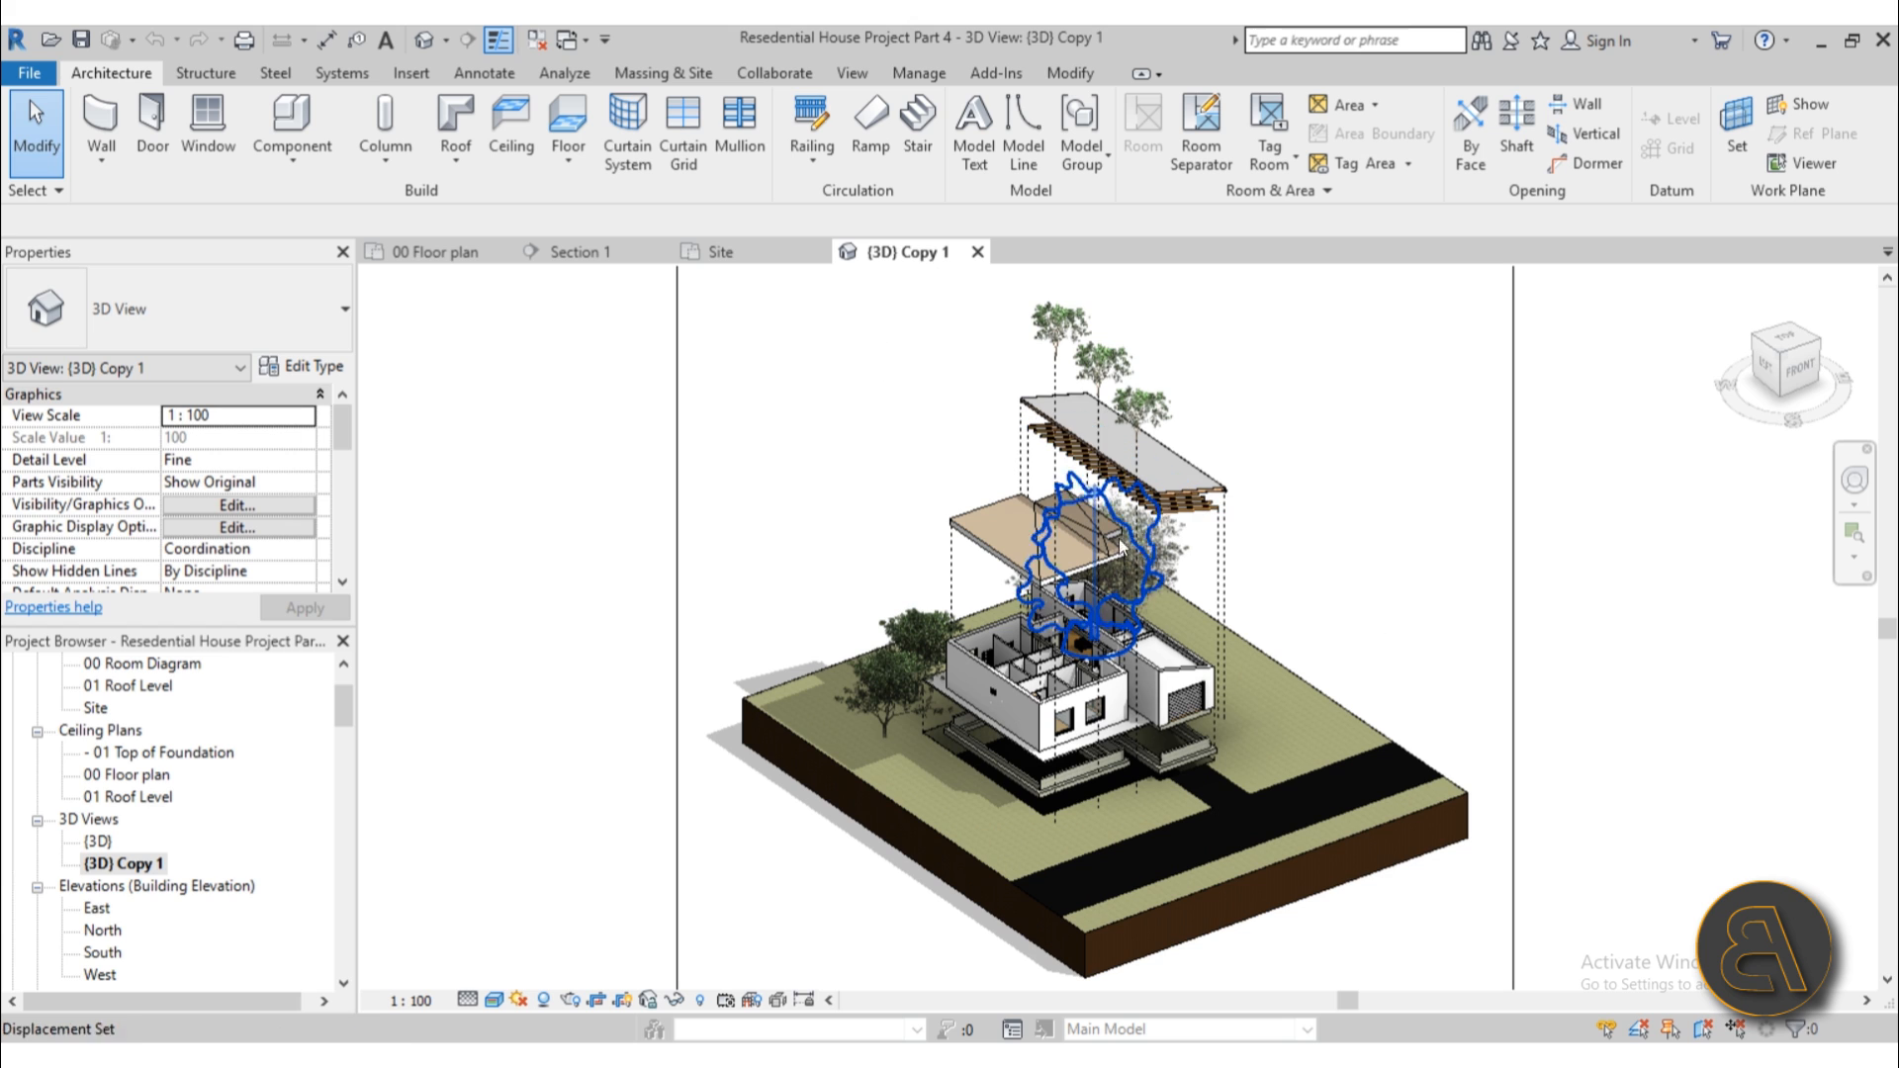
pyautogui.click(873, 521)
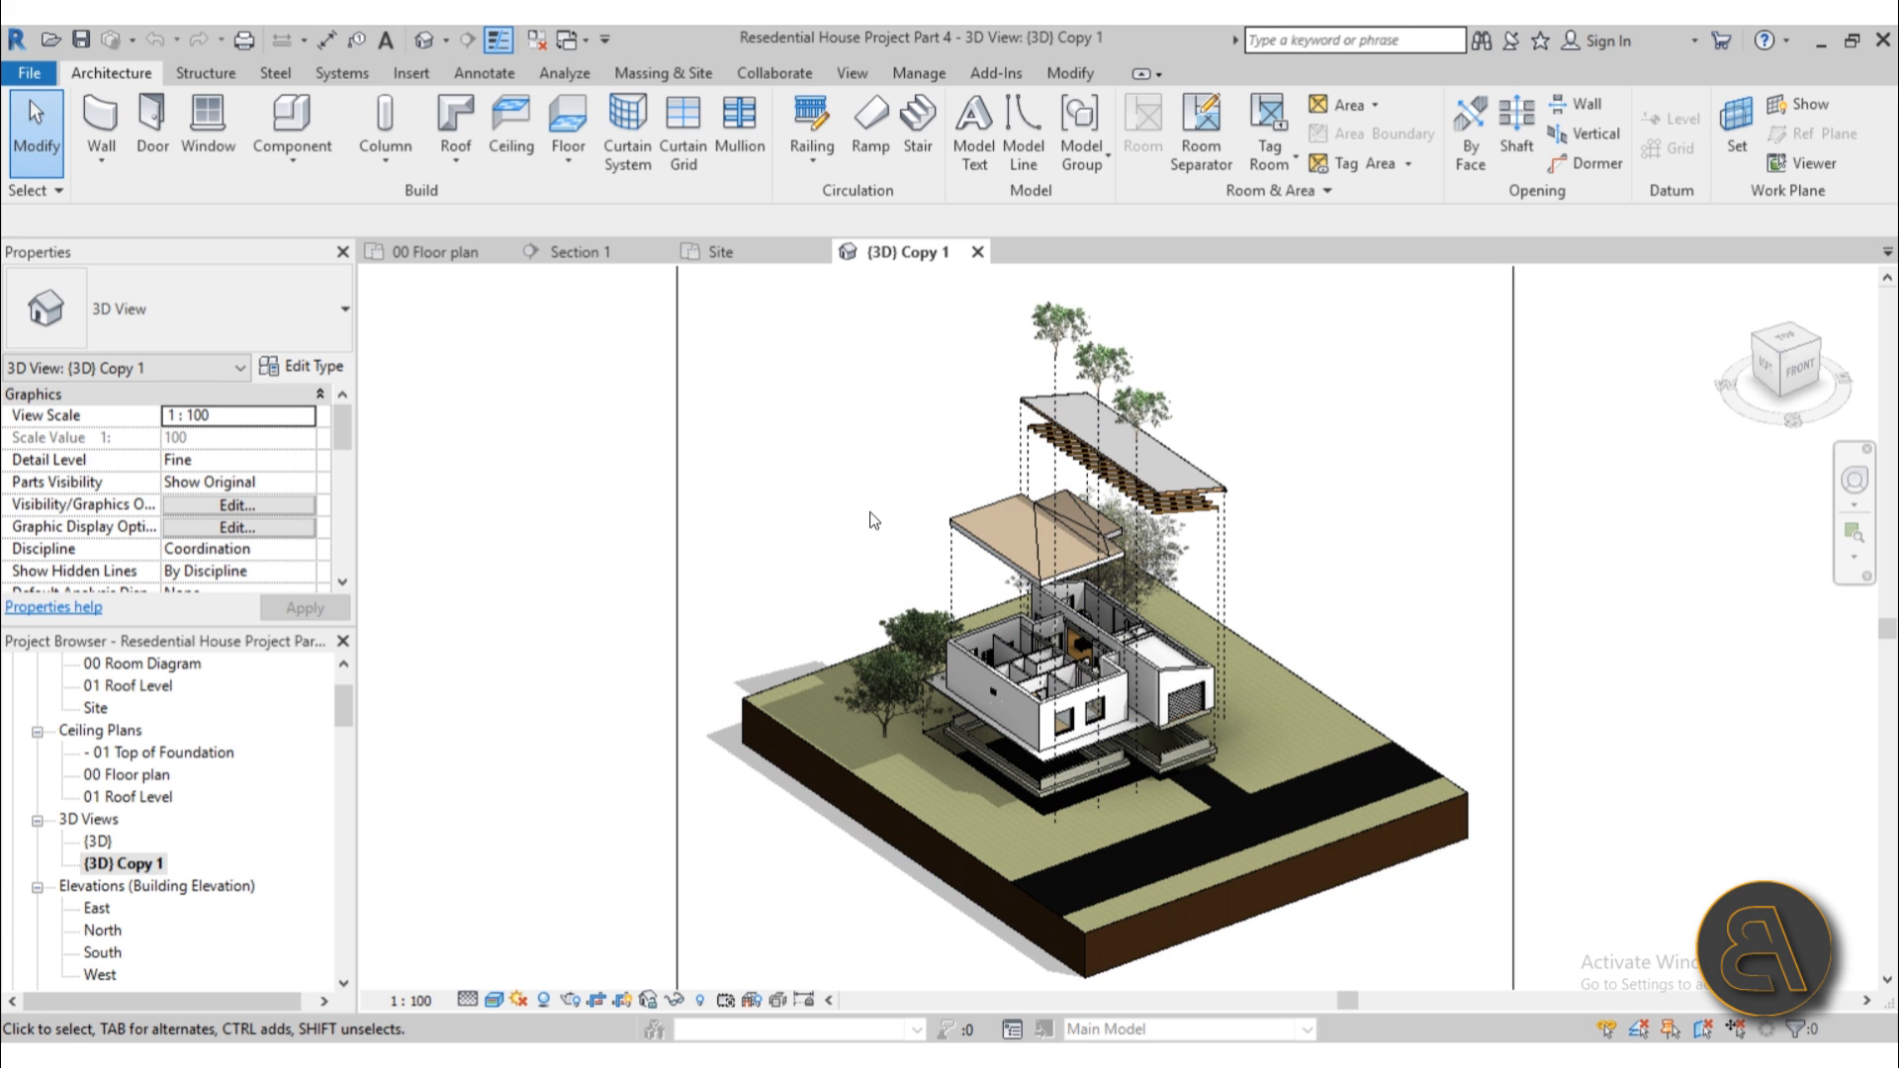
pyautogui.moveTo(894, 441)
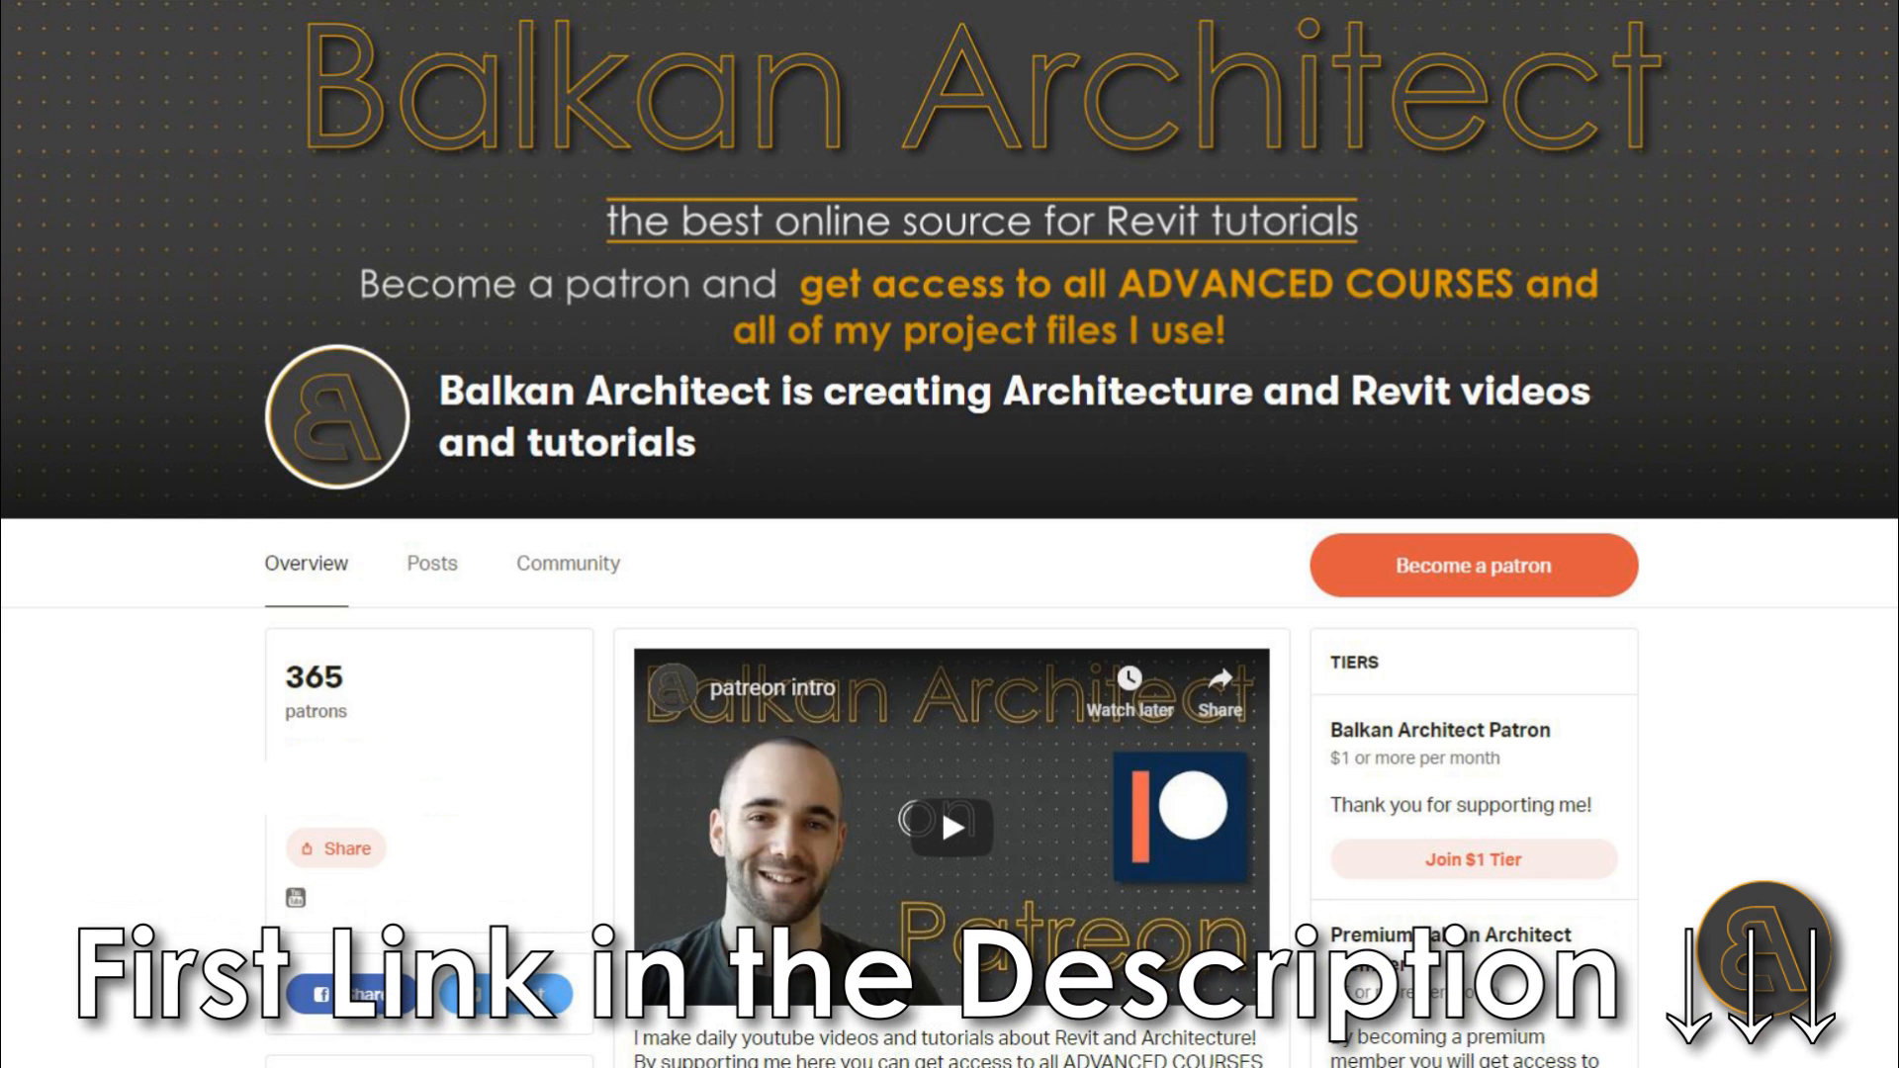
# Step: Scroll down the Balkan Architect Patreon page to its membership tiers
pyautogui.scroll(-3)
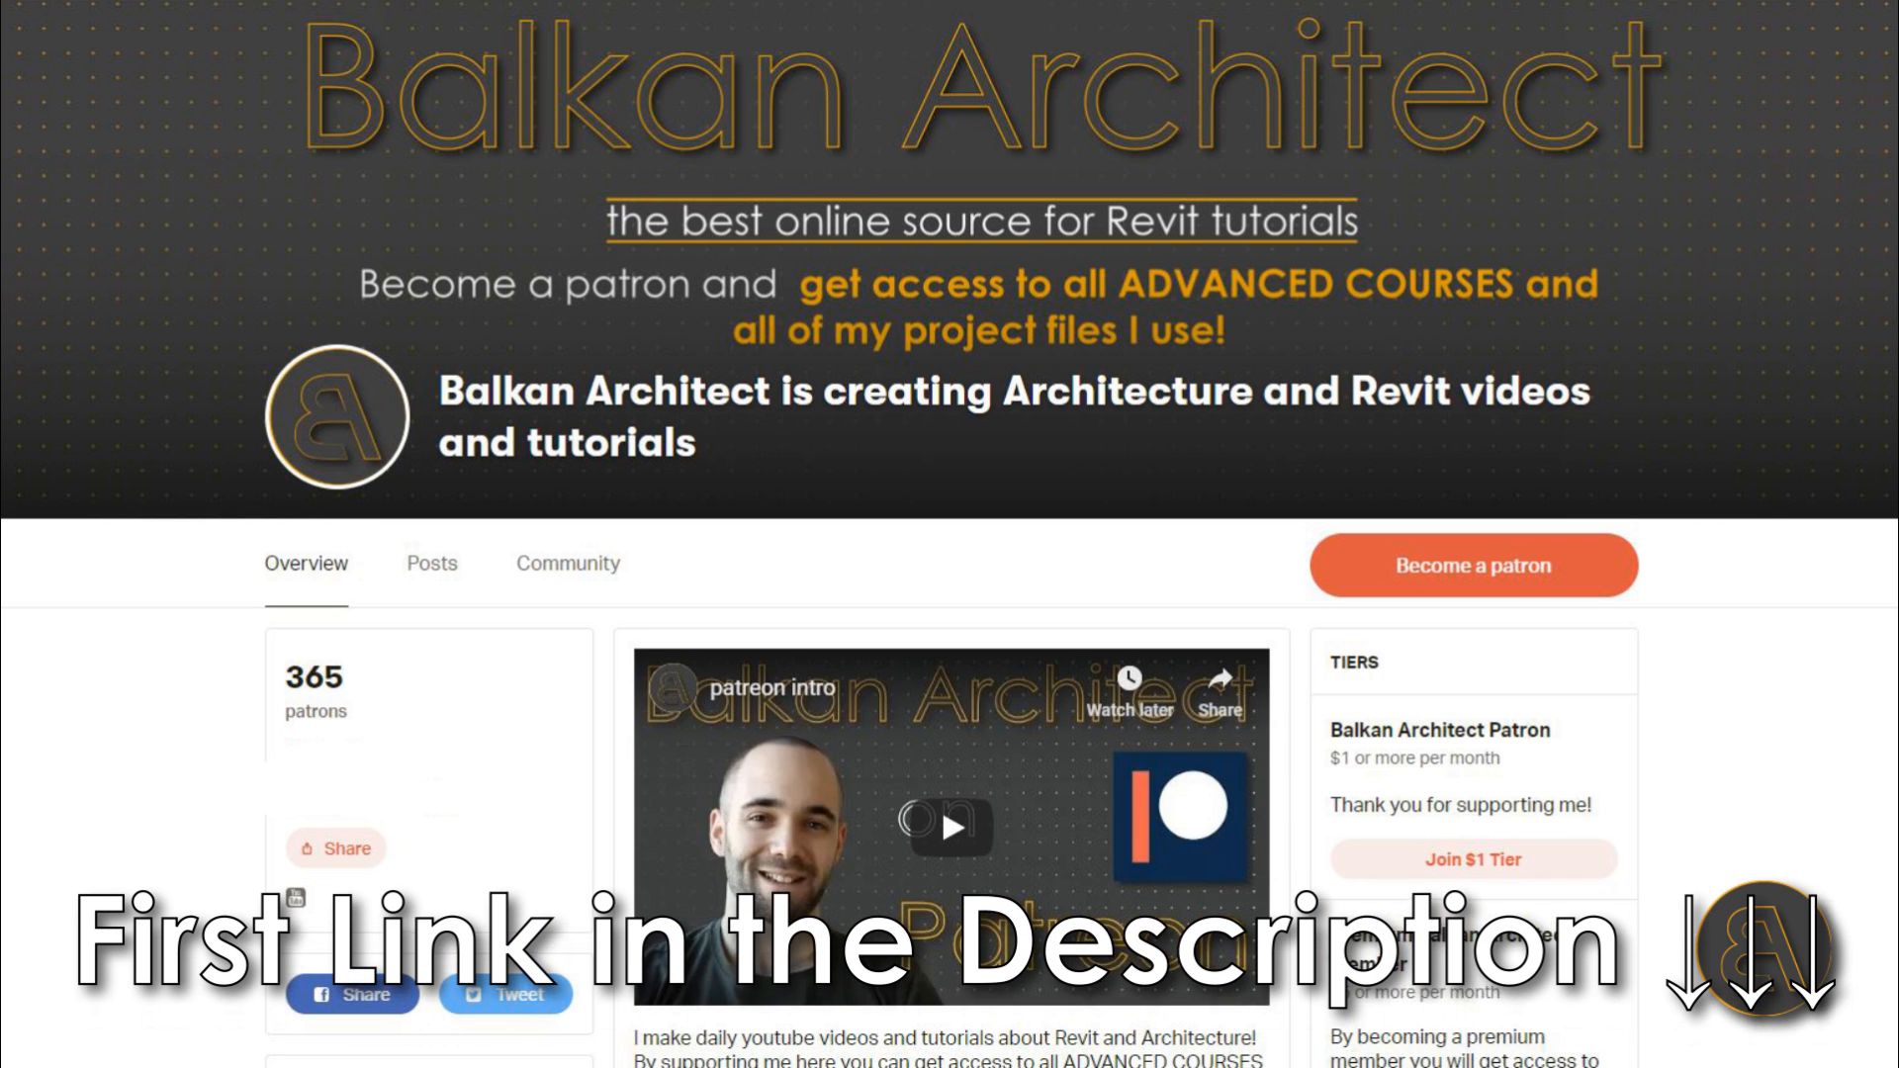
pyautogui.scroll(-3)
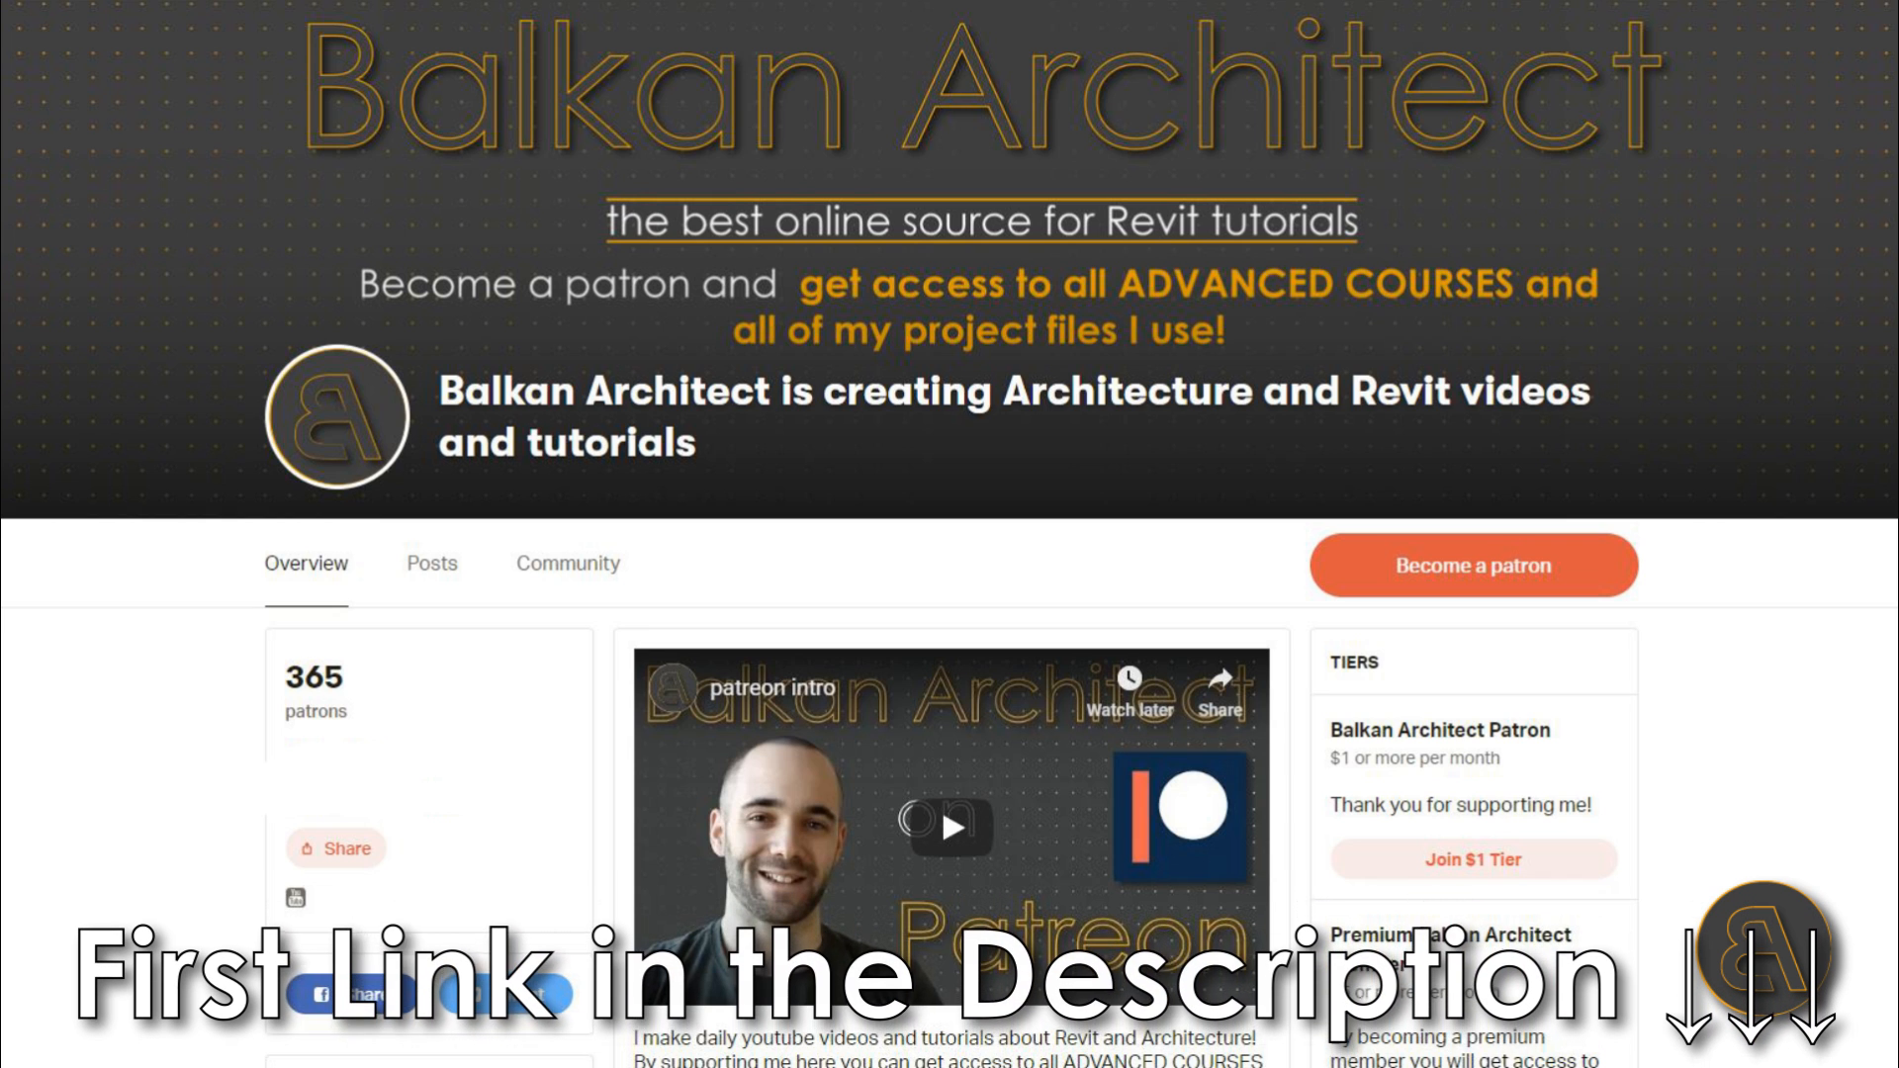